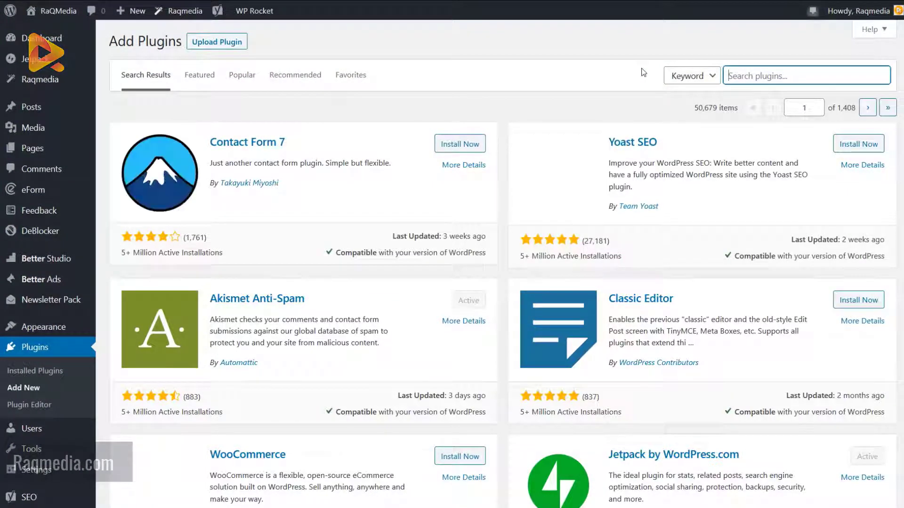
pyautogui.moveTo(632, 69)
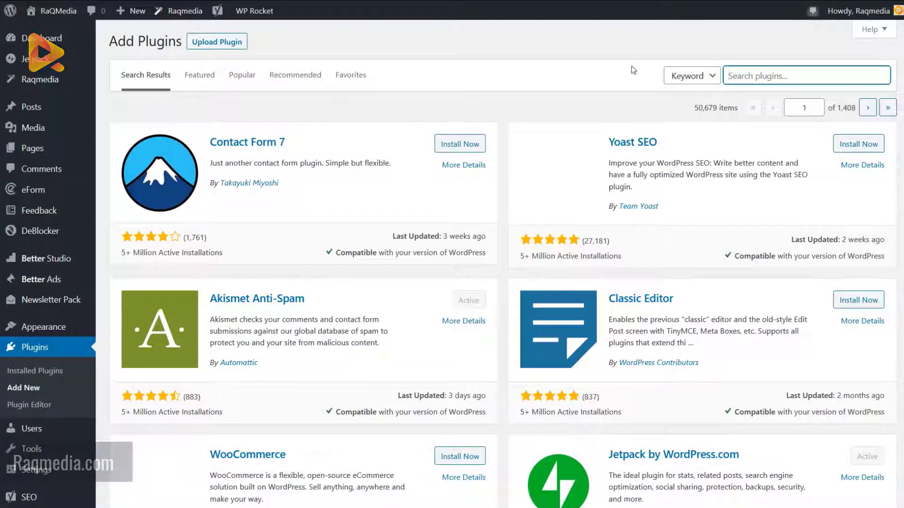
pyautogui.moveTo(35, 360)
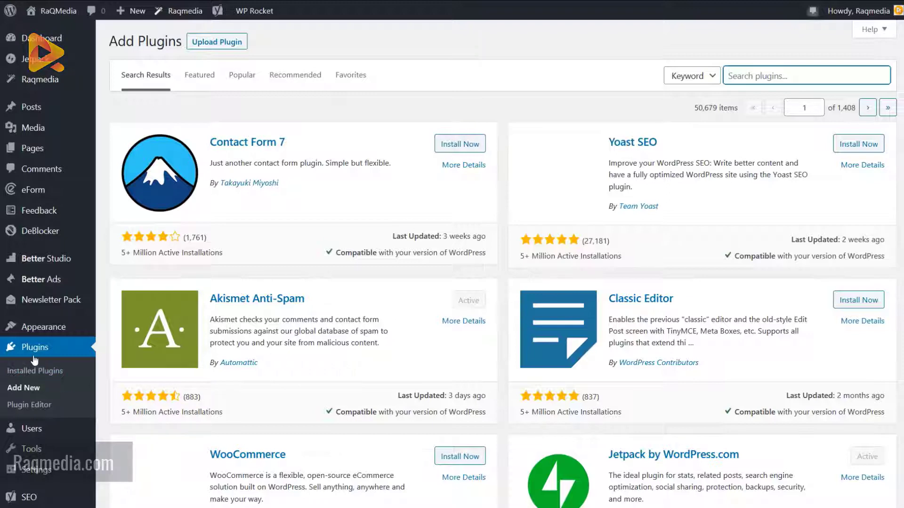
pyautogui.moveTo(351, 53)
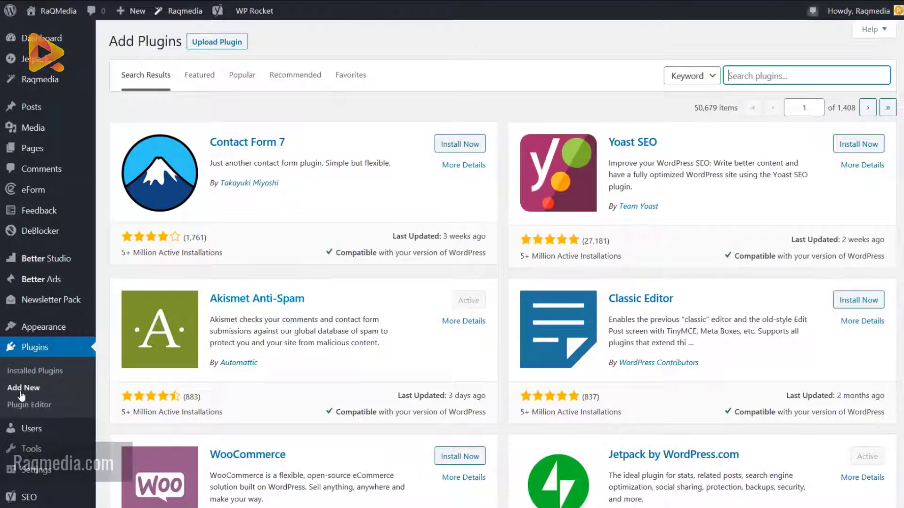
# - Search the WordPress plugin directory for 'flexible ssl' on the Add Plugins page
pyautogui.click(805, 75)
pyautogui.write('f')
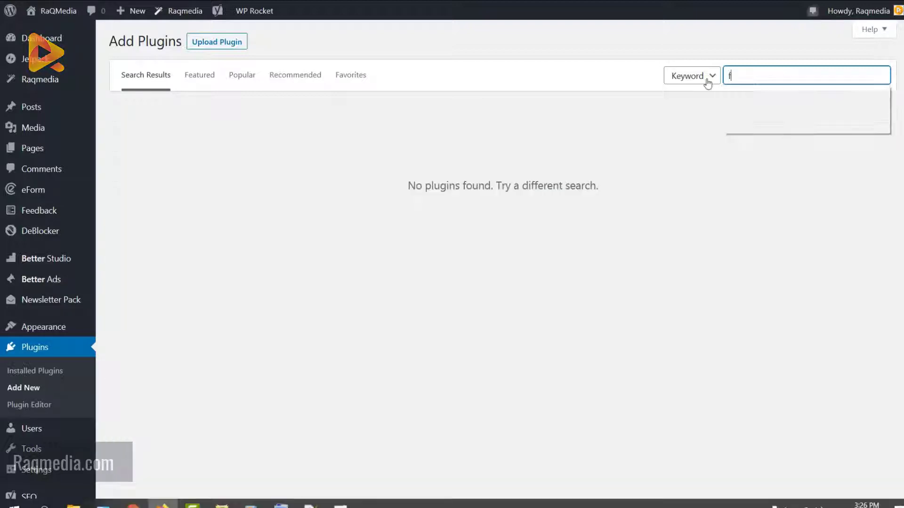
pyautogui.write('lexible ssl')
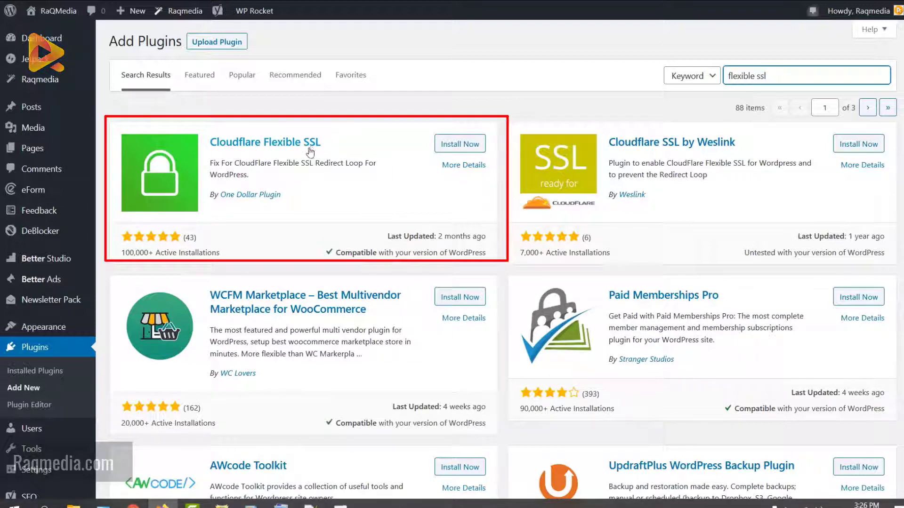
pyautogui.moveTo(235, 171)
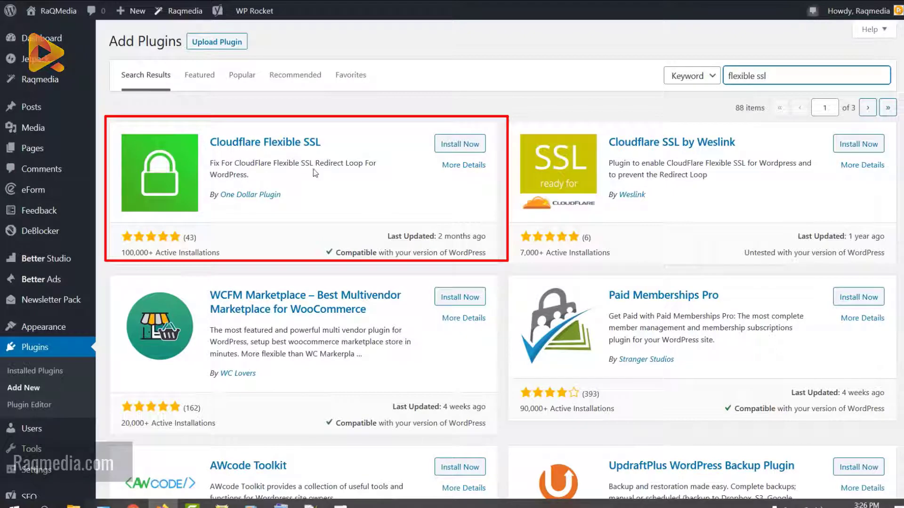
pyautogui.moveTo(381, 166)
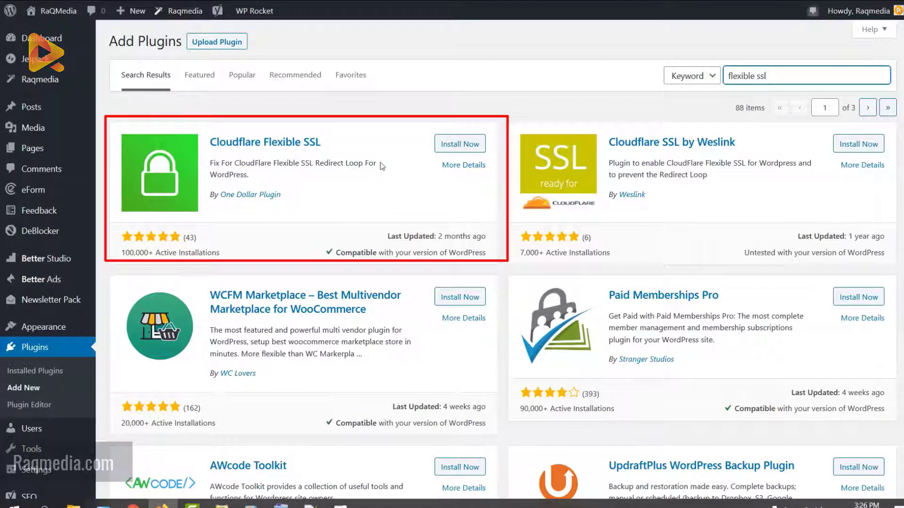
pyautogui.moveTo(229, 255)
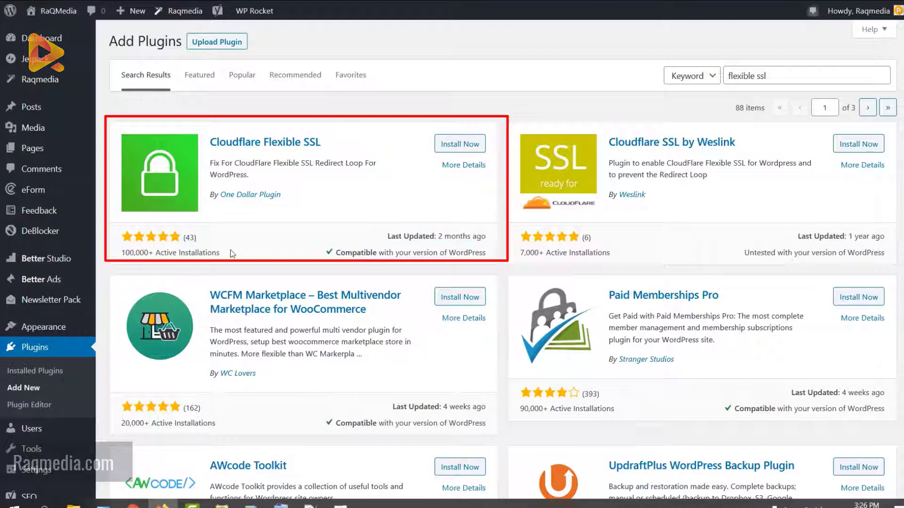
pyautogui.moveTo(136, 270)
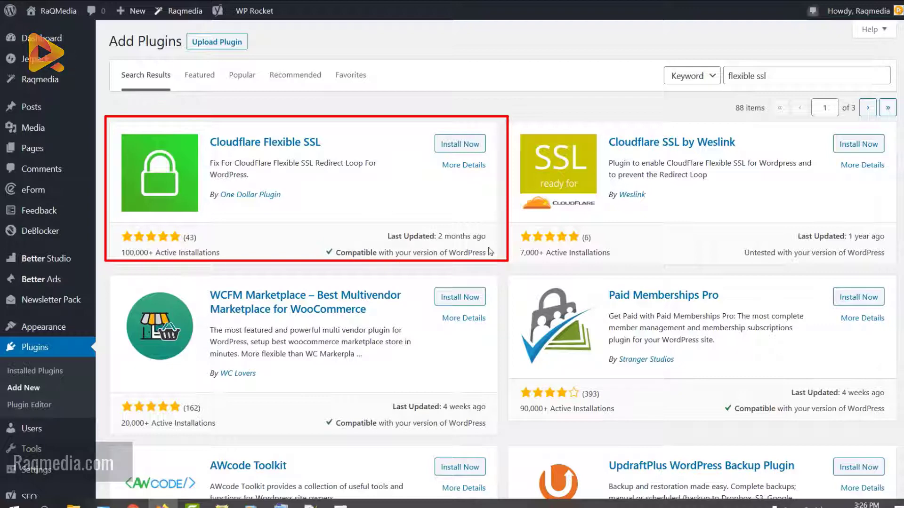
pyautogui.moveTo(441, 231)
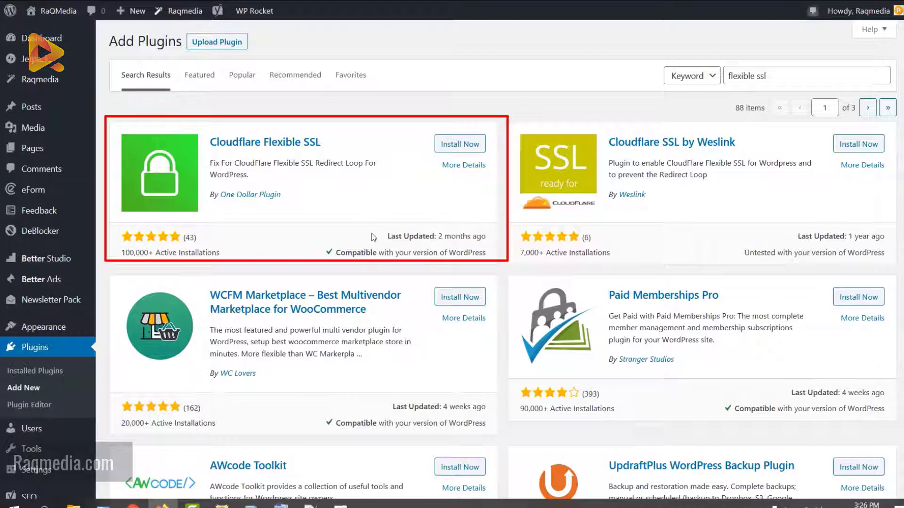
pyautogui.moveTo(303, 248)
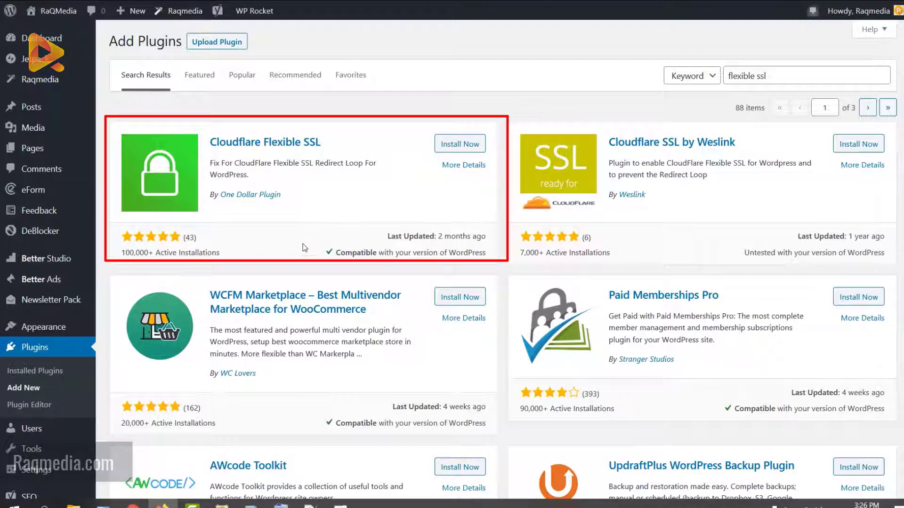
pyautogui.moveTo(277, 151)
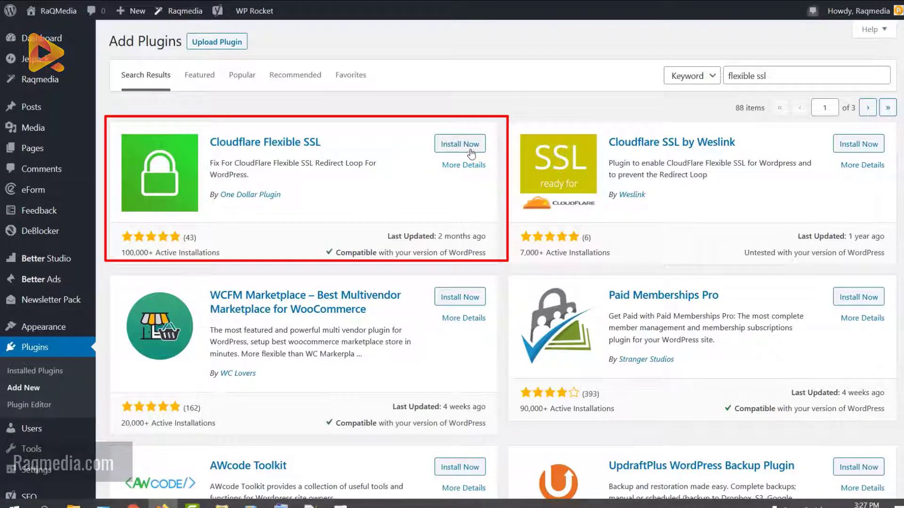
pyautogui.moveTo(327, 235)
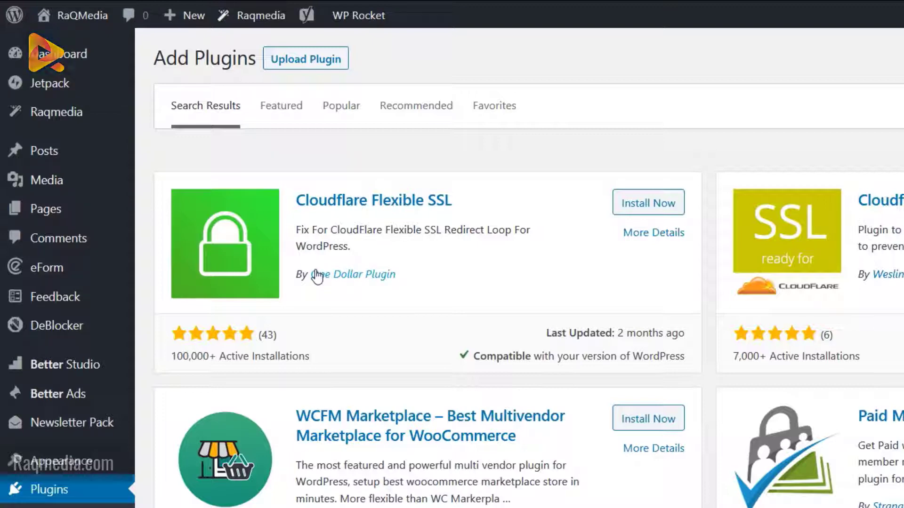
pyautogui.moveTo(347, 287)
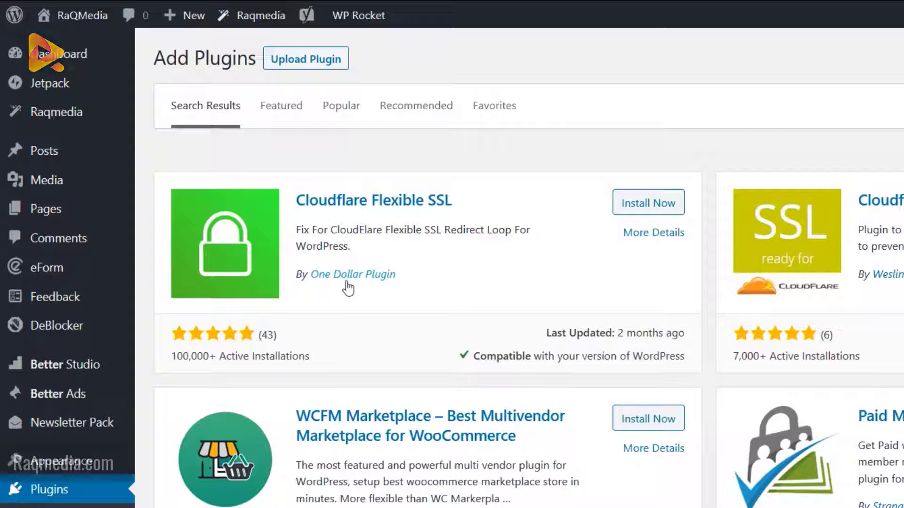
pyautogui.moveTo(133, 17)
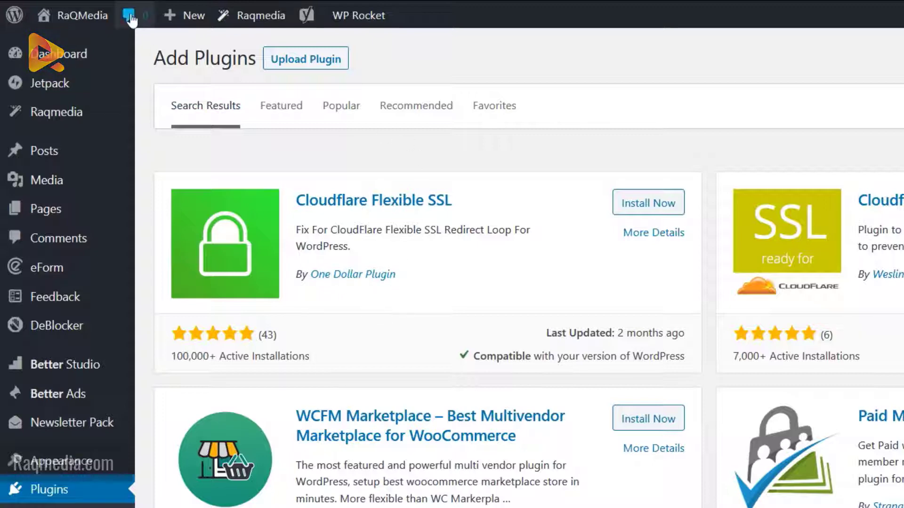
pyautogui.moveTo(144, 7)
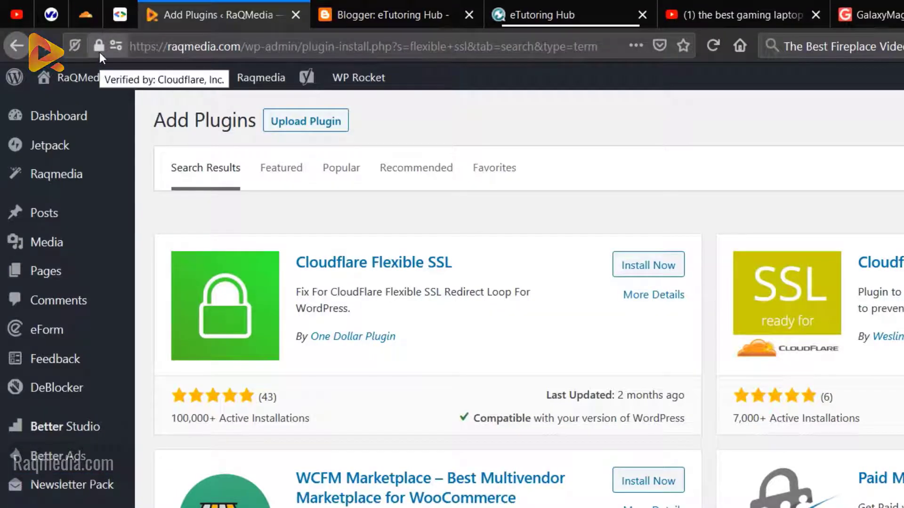
# - Check Firefox's padlock panel confirming raqmedia.com's connection is verified by Cloudflare, Inc
pyautogui.click(98, 46)
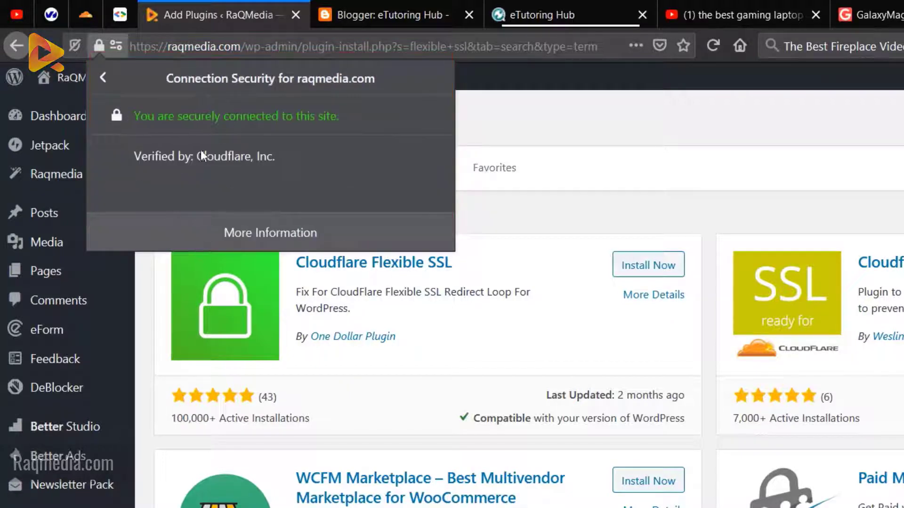
pyautogui.moveTo(282, 167)
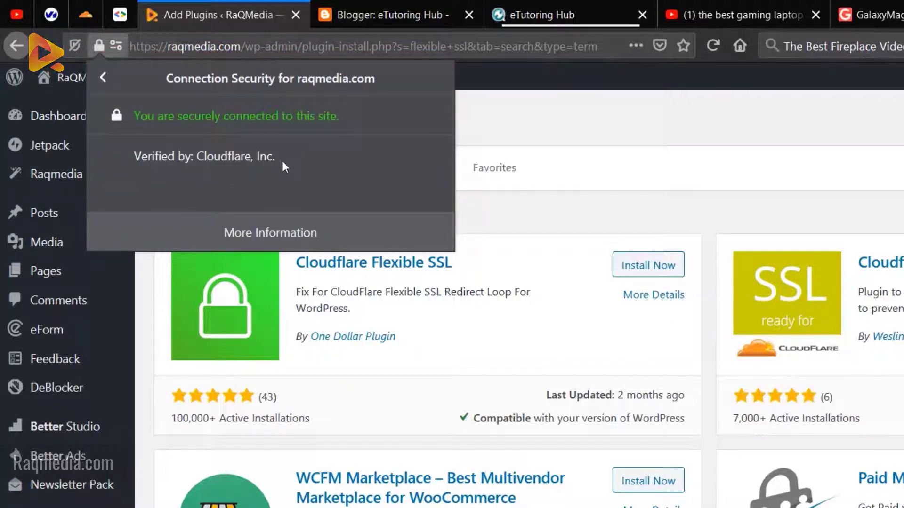
pyautogui.moveTo(341, 167)
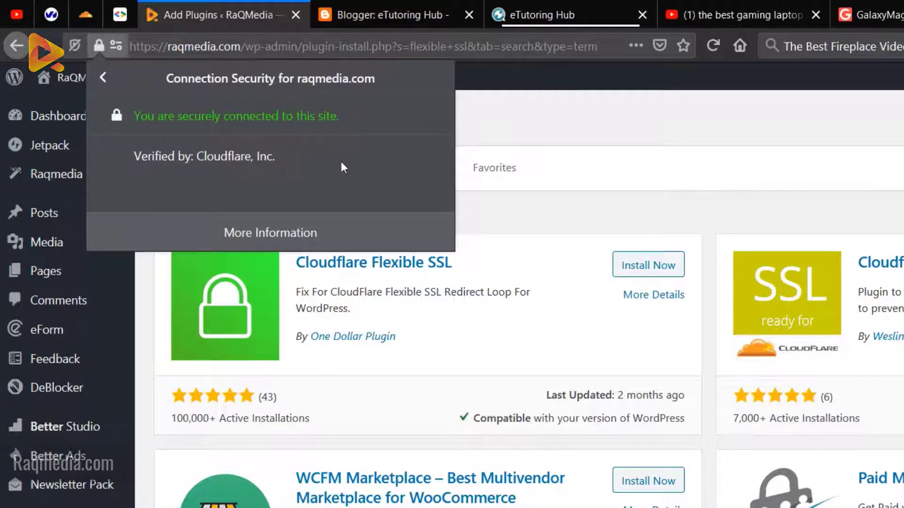
pyautogui.moveTo(290, 145)
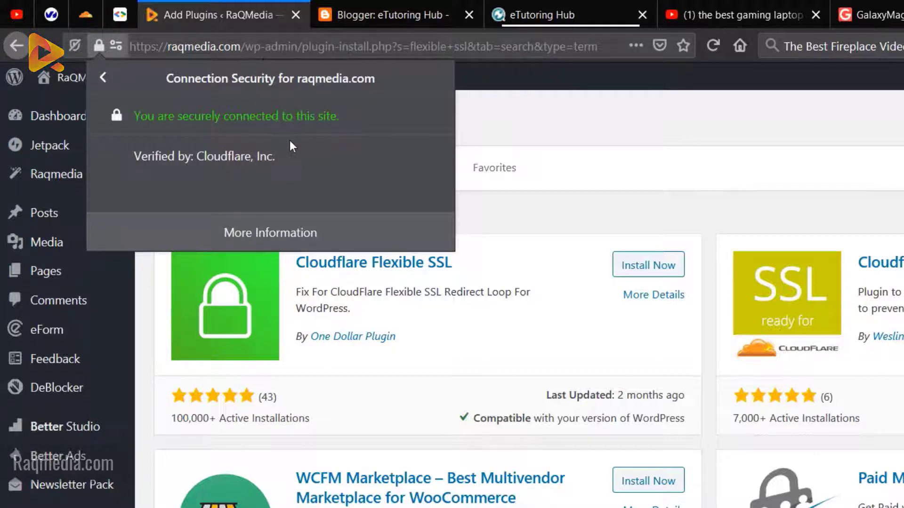
pyautogui.moveTo(285, 88)
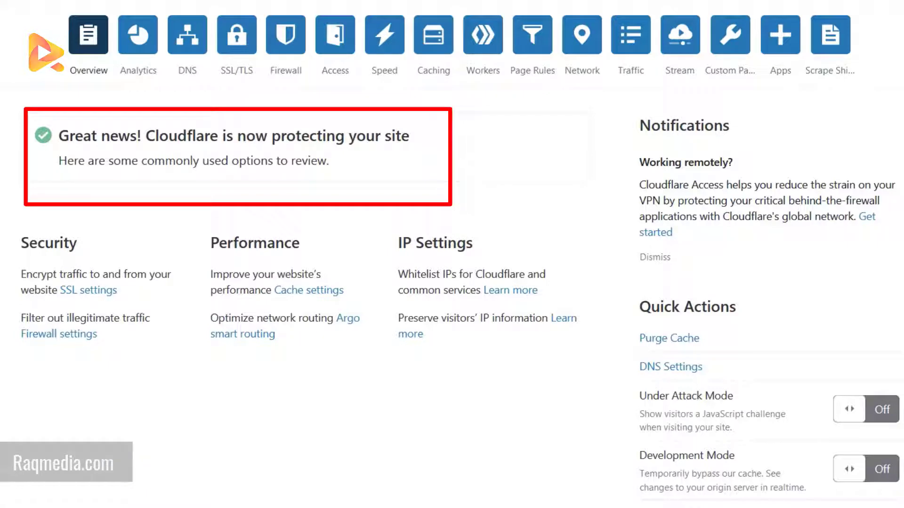
pyautogui.moveTo(17, 250)
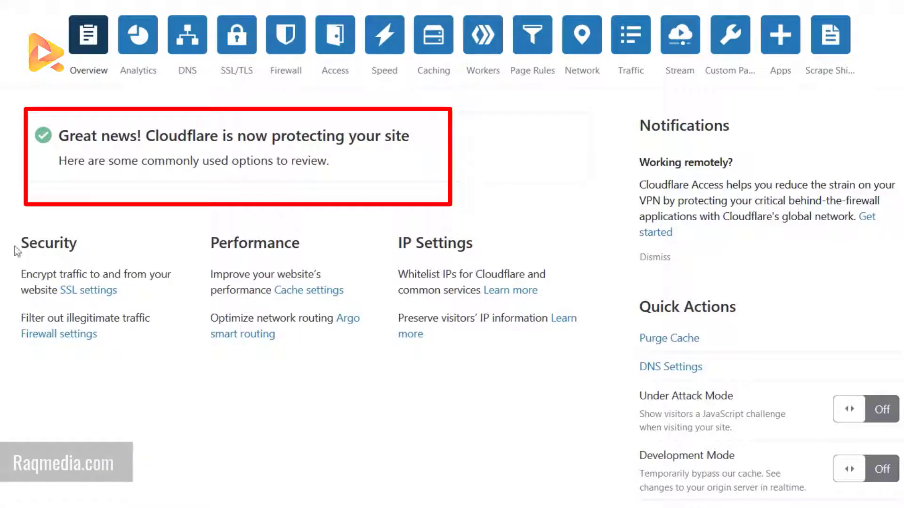
pyautogui.moveTo(137, 34)
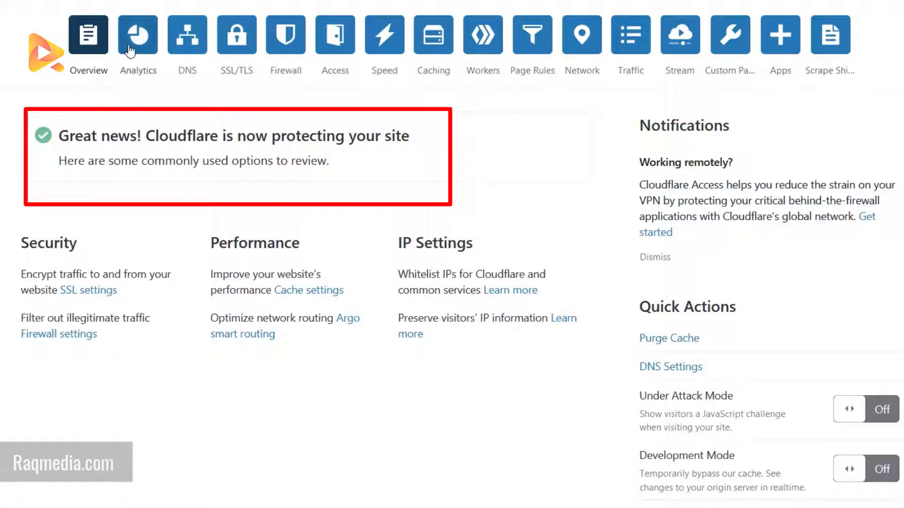
# - Review 24-hour traffic analytics, bandwidth then Unique Visitors (531 total, 105 max per hour)
pyautogui.click(137, 34)
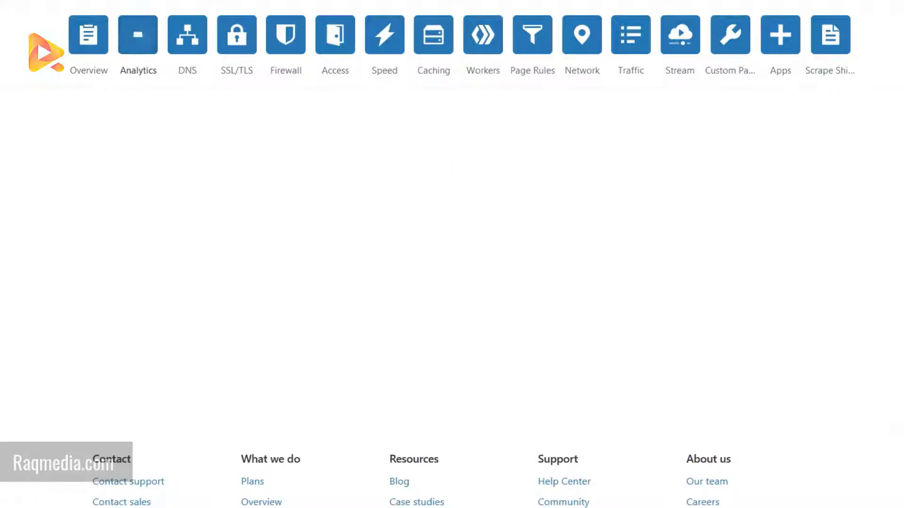
pyautogui.click(137, 34)
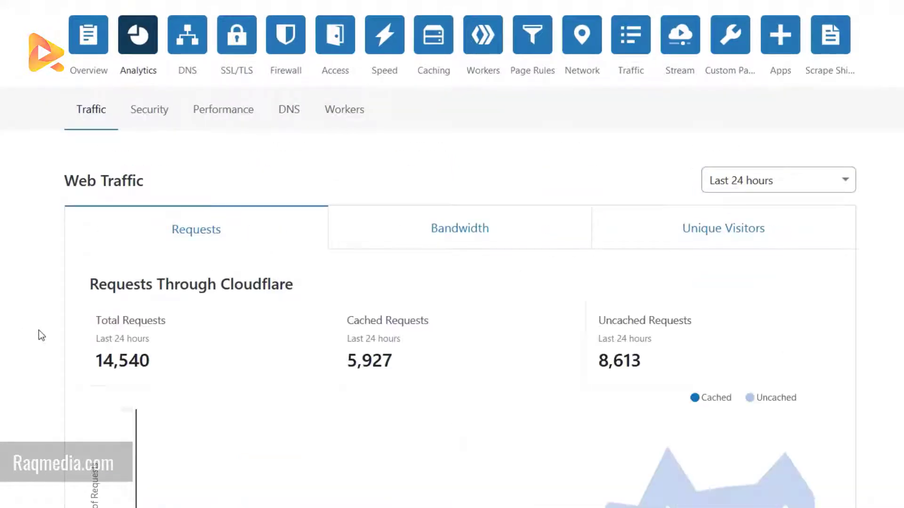
pyautogui.scroll(-3)
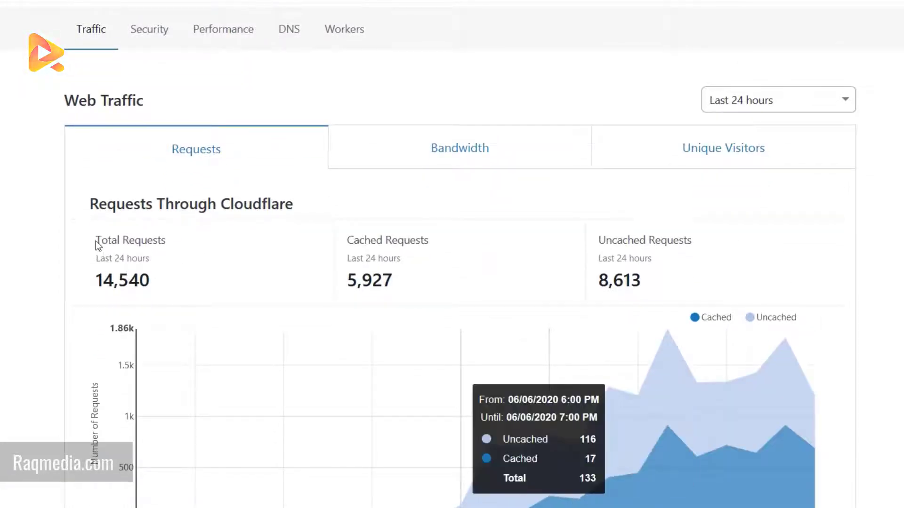
pyautogui.doubleClick(121, 280)
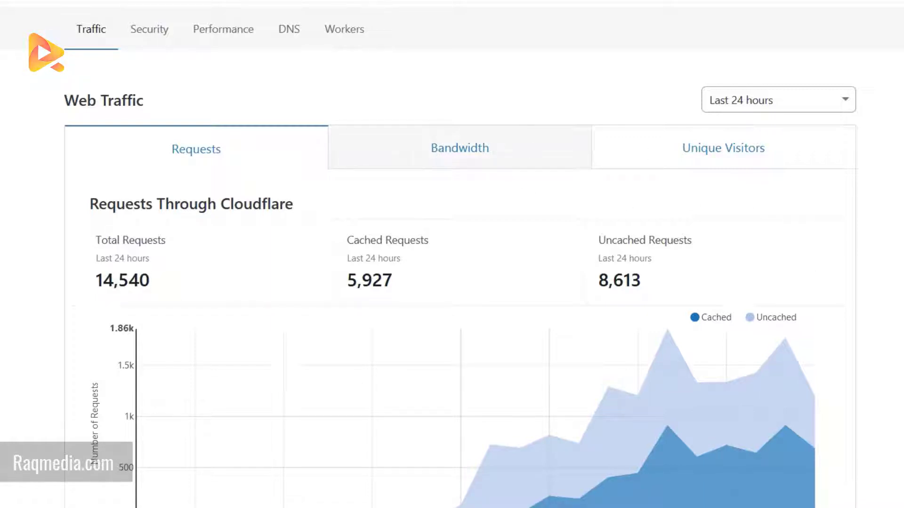
pyautogui.click(459, 148)
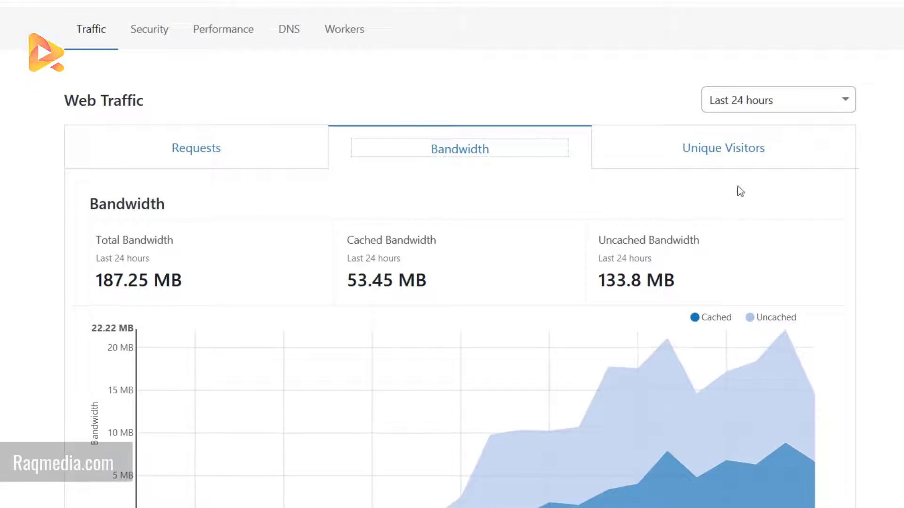
pyautogui.click(723, 148)
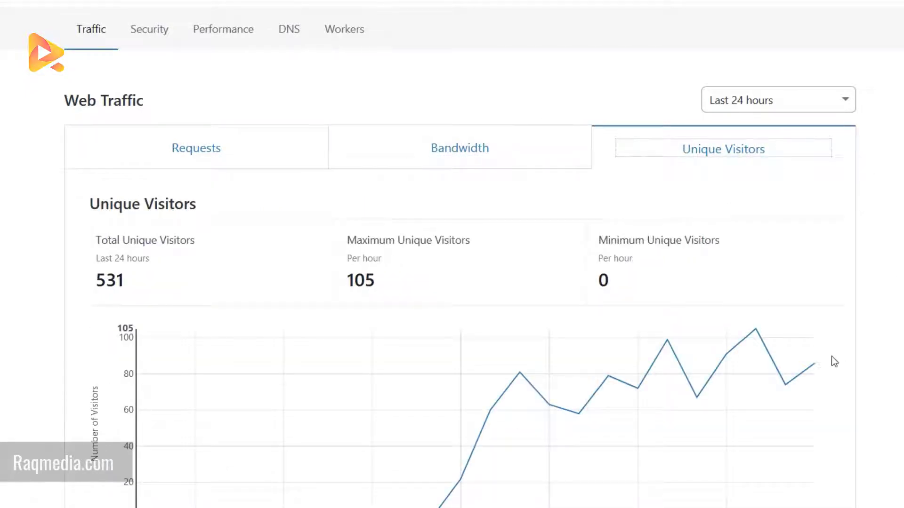
pyautogui.moveTo(742, 343)
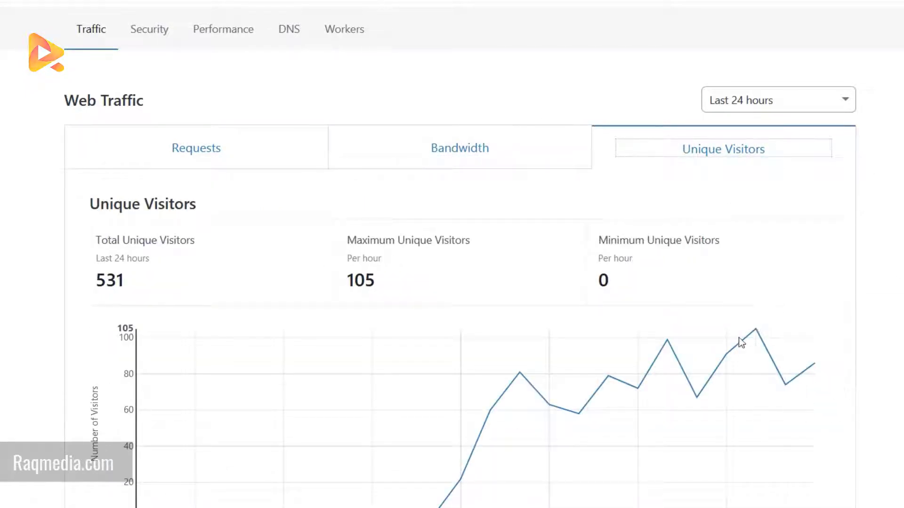
pyautogui.moveTo(235, 382)
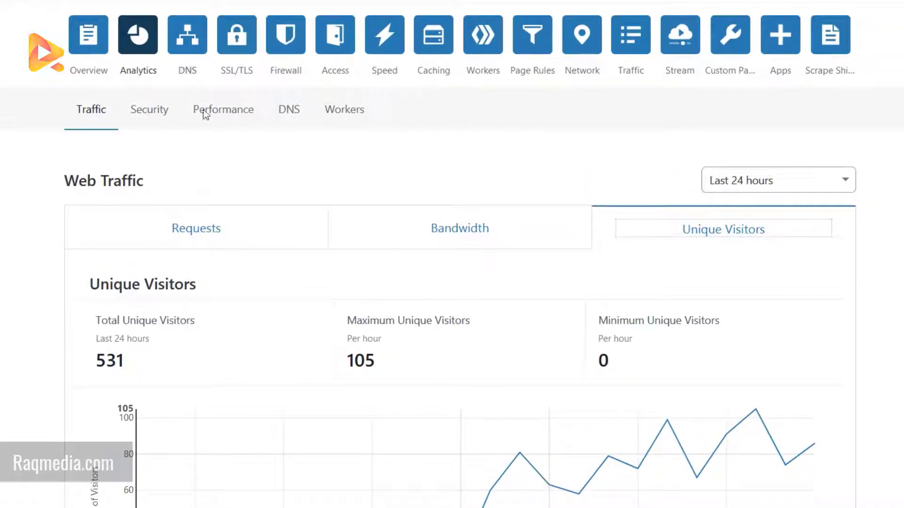
pyautogui.moveTo(26, 288)
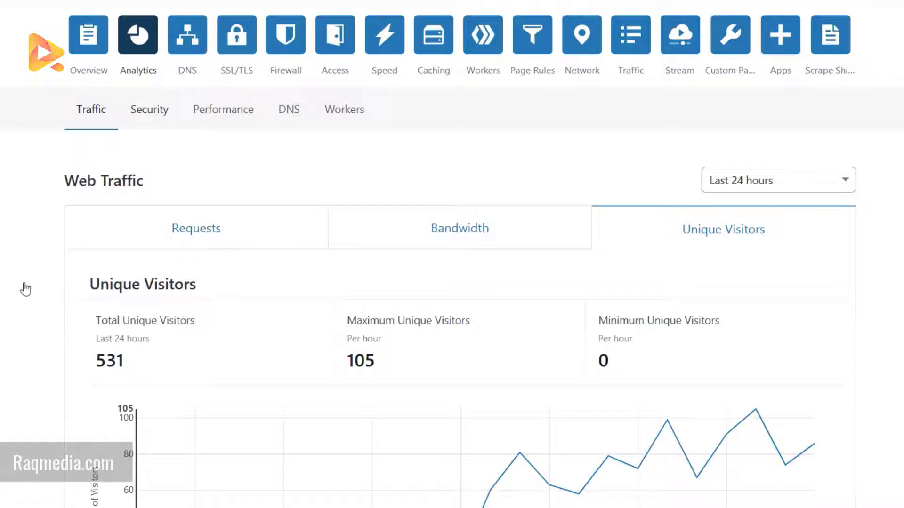
# - Review security analytics and the Threats by Country map: 10 threats, mostly Ukrainian bad browsers
pyautogui.click(149, 110)
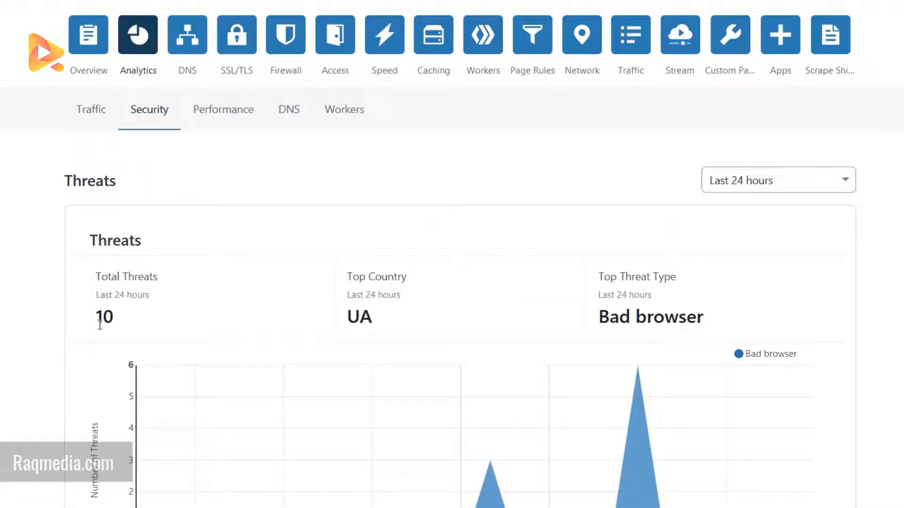
pyautogui.doubleClick(103, 317)
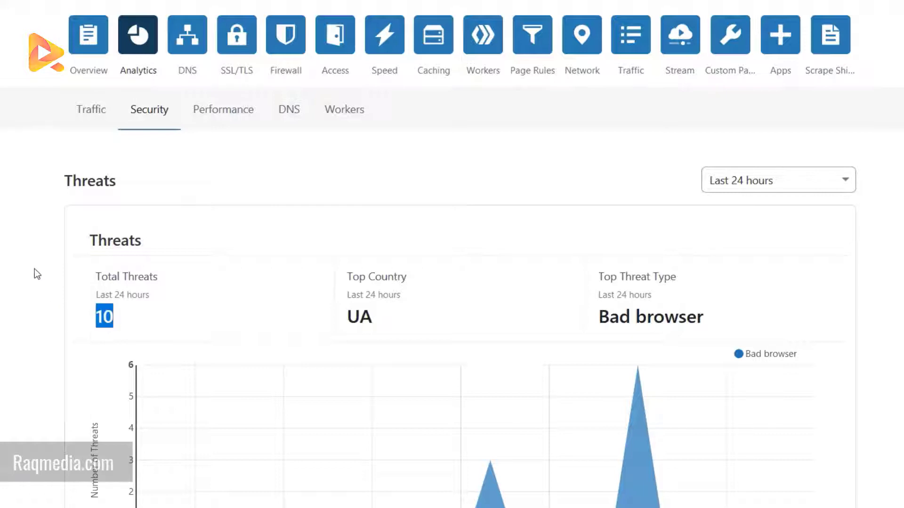
pyautogui.moveTo(447, 320)
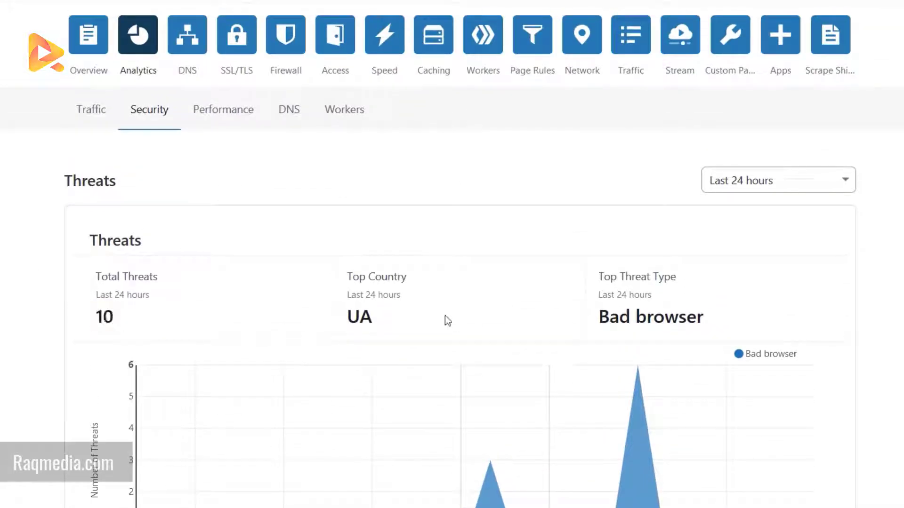
pyautogui.scroll(-3)
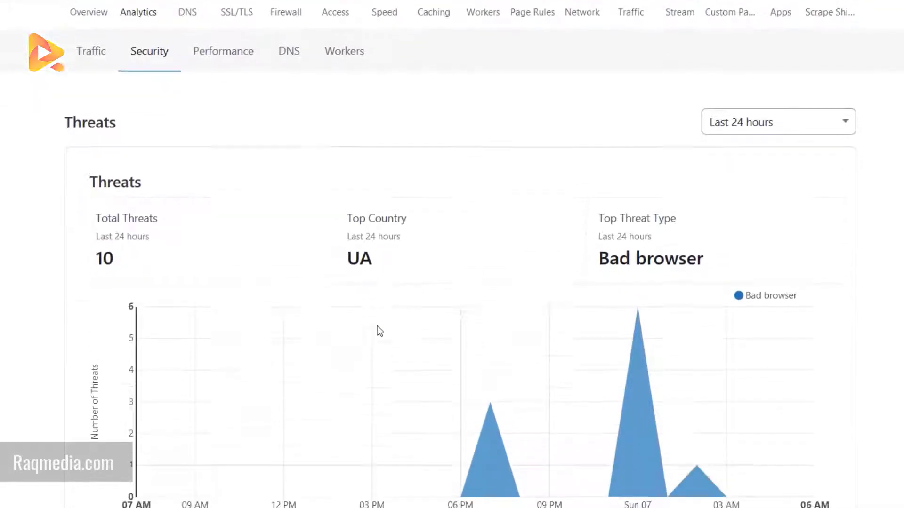
pyautogui.scroll(-3)
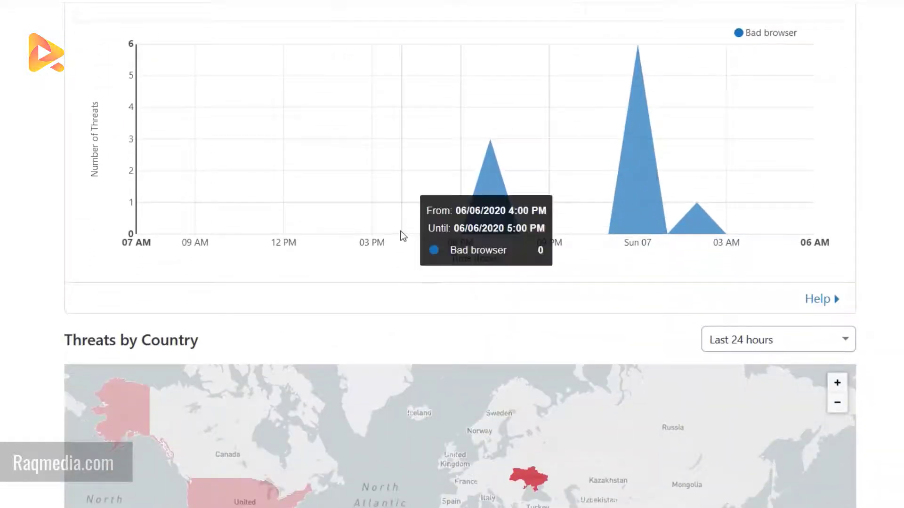
pyautogui.moveTo(523, 483)
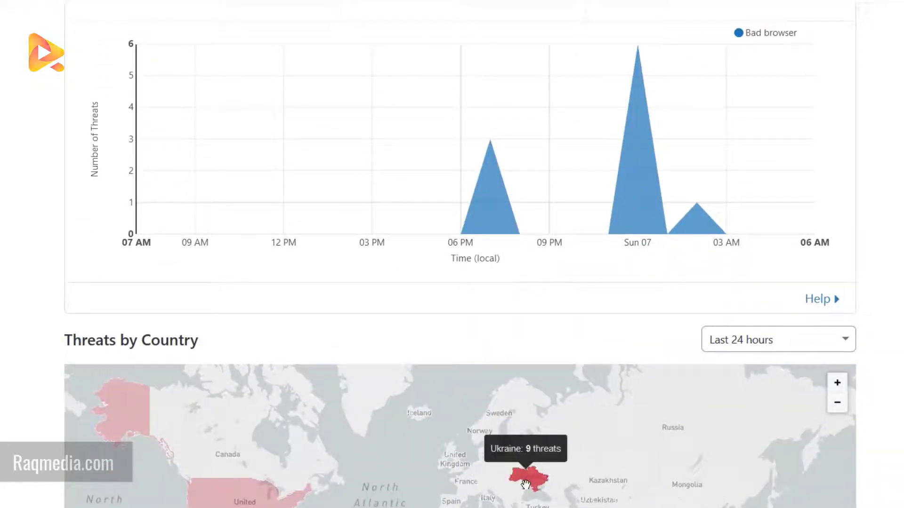
pyautogui.moveTo(230, 502)
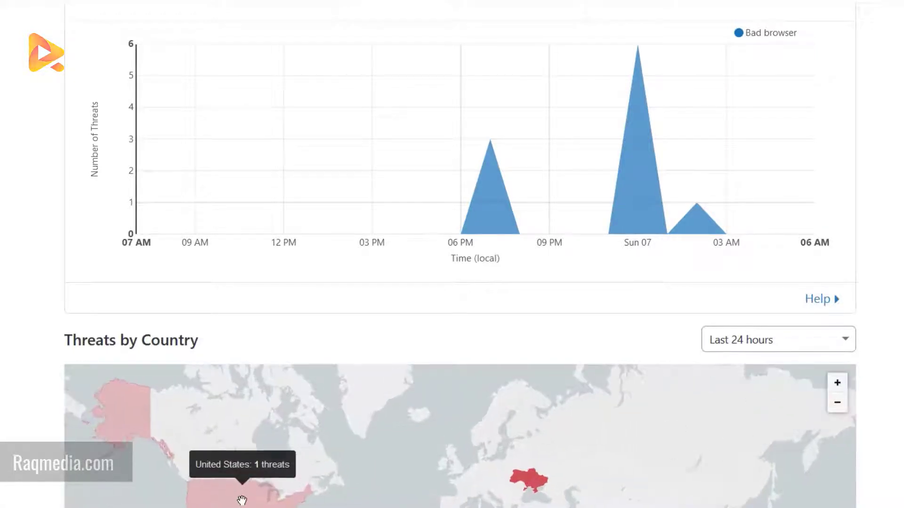
pyautogui.scroll(3)
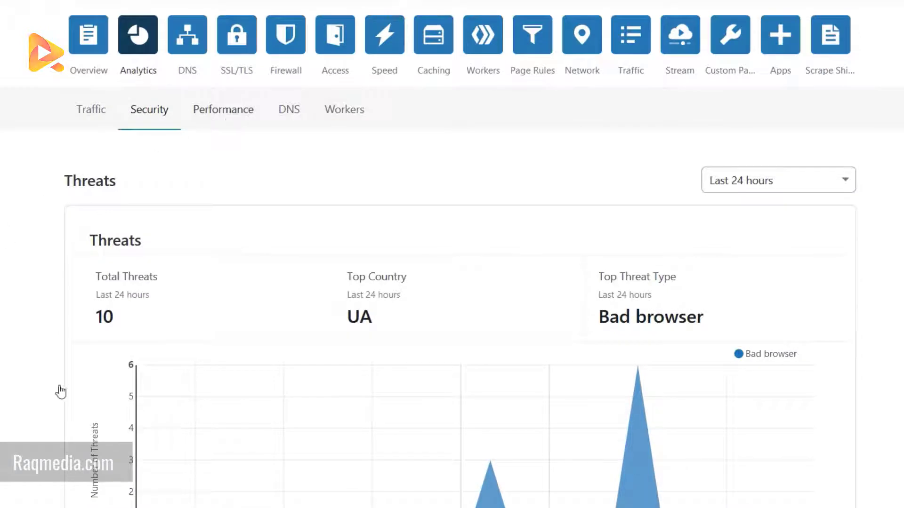
# - Scroll the Performance analytics overview: 29% bandwidth saved (53.45 MB), mostly HTTP/2, Argo off
pyautogui.click(223, 110)
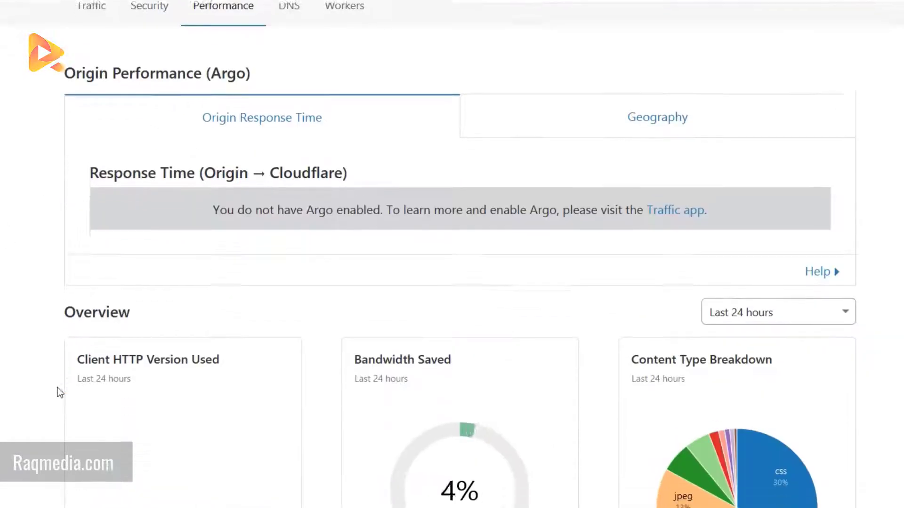
pyautogui.scroll(-3)
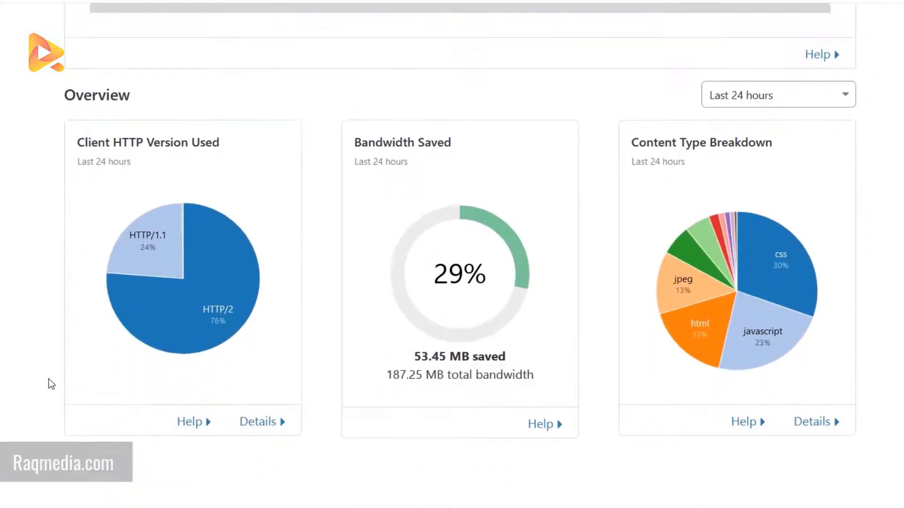
pyautogui.scroll(3)
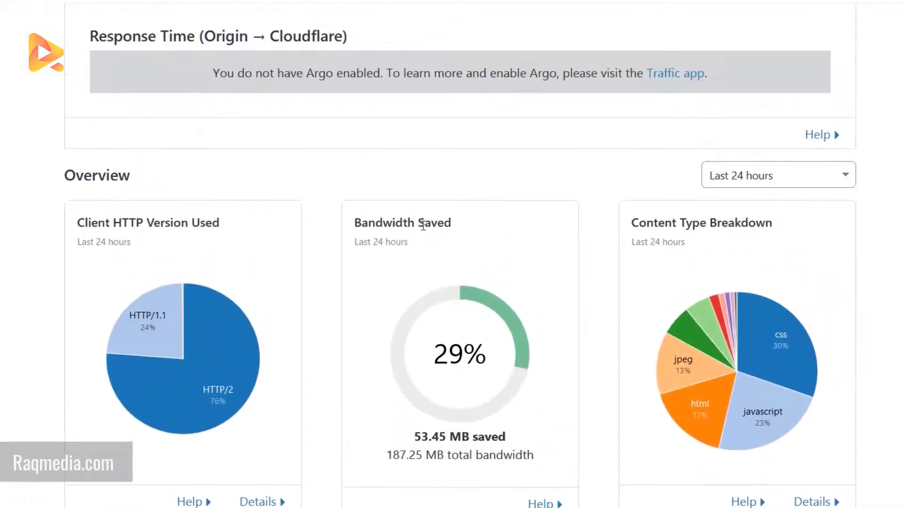
pyautogui.scroll(-3)
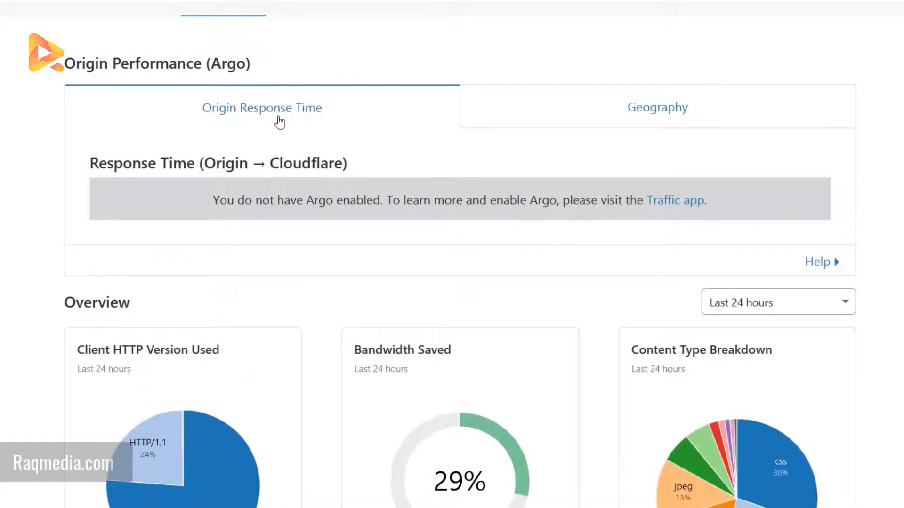
# - Check DNS analytics, then scroll raqmedia.com's proxied A, AAAA and CNAME records
pyautogui.click(288, 109)
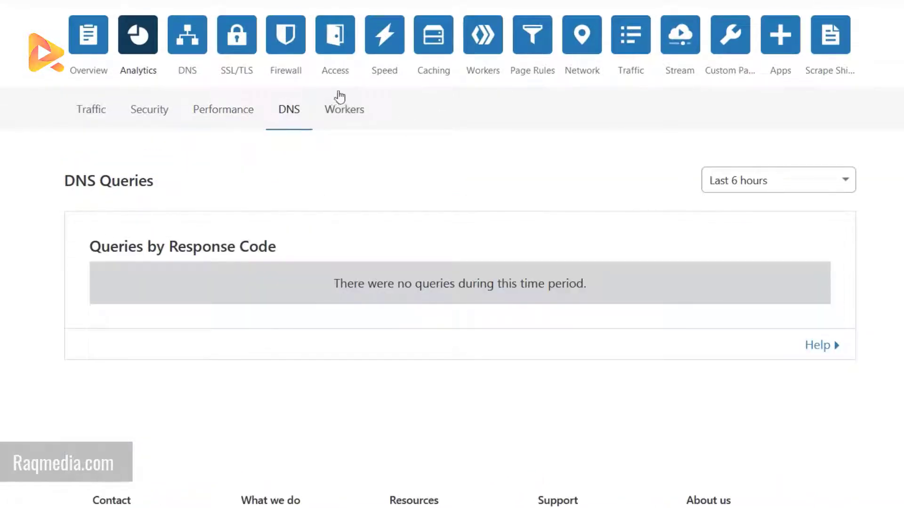
pyautogui.moveTo(186, 74)
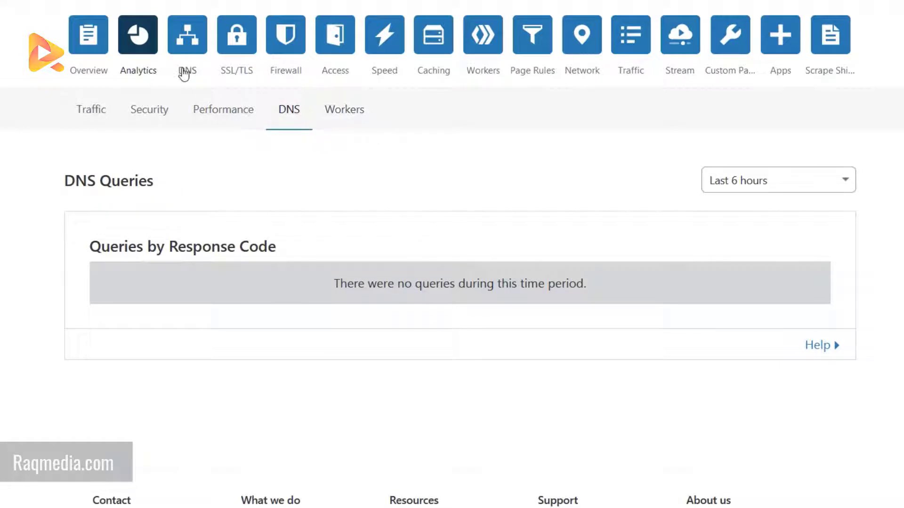
pyautogui.click(187, 35)
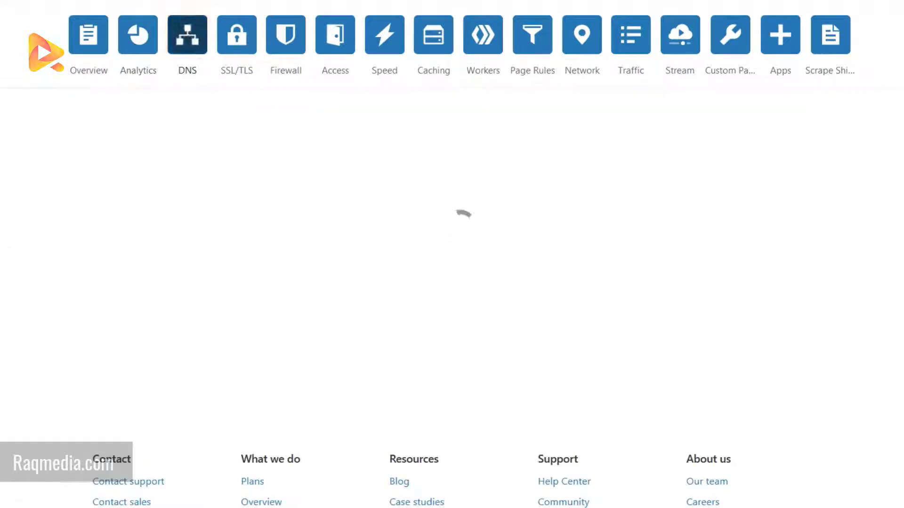
pyautogui.click(186, 34)
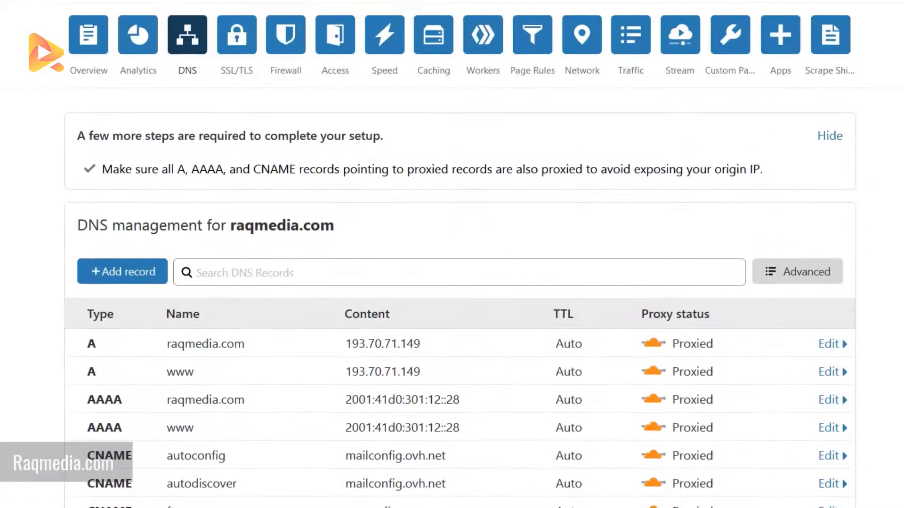
pyautogui.scroll(-3)
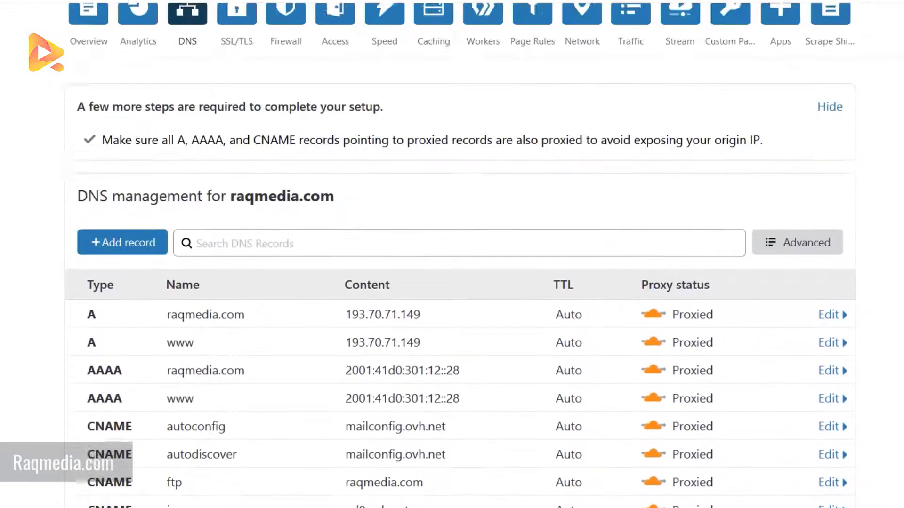
pyautogui.scroll(3)
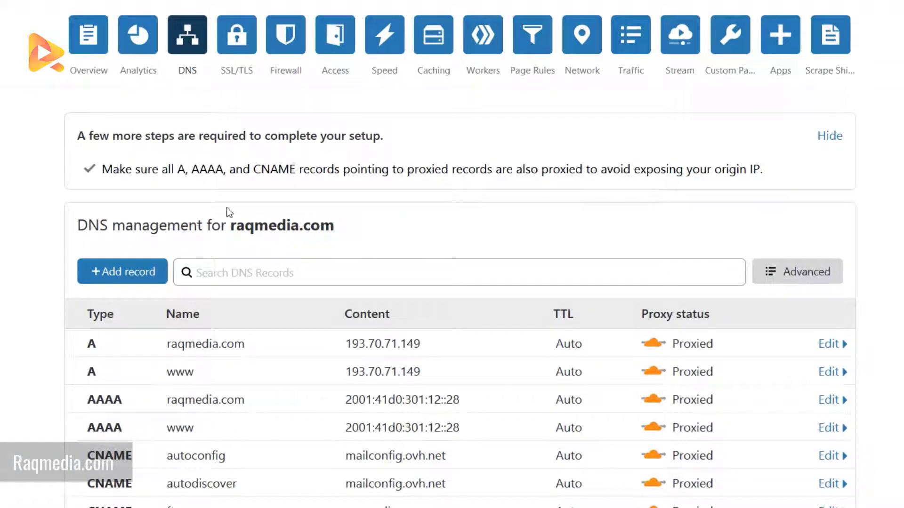
# - Review the SSL/TLS overview: Full encryption mode, 24-hour TLS traffic mostly TLS v1.3
pyautogui.click(236, 34)
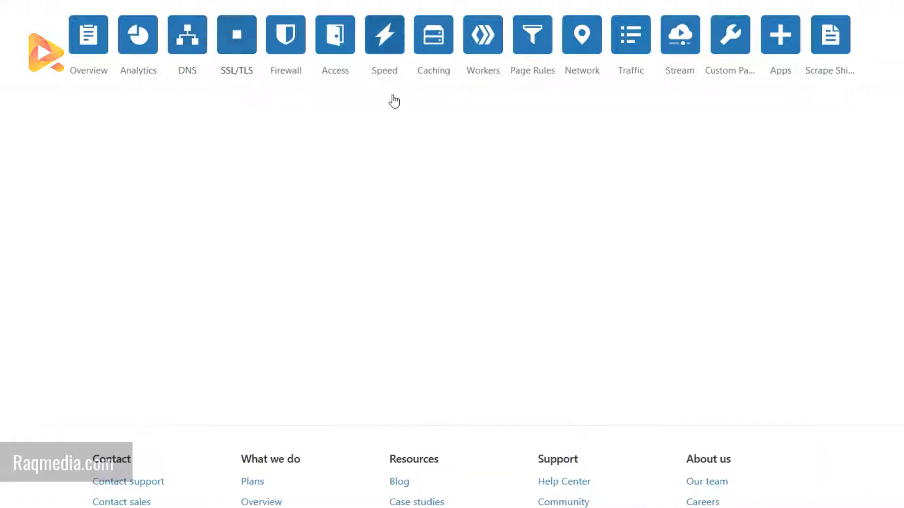
pyautogui.click(236, 35)
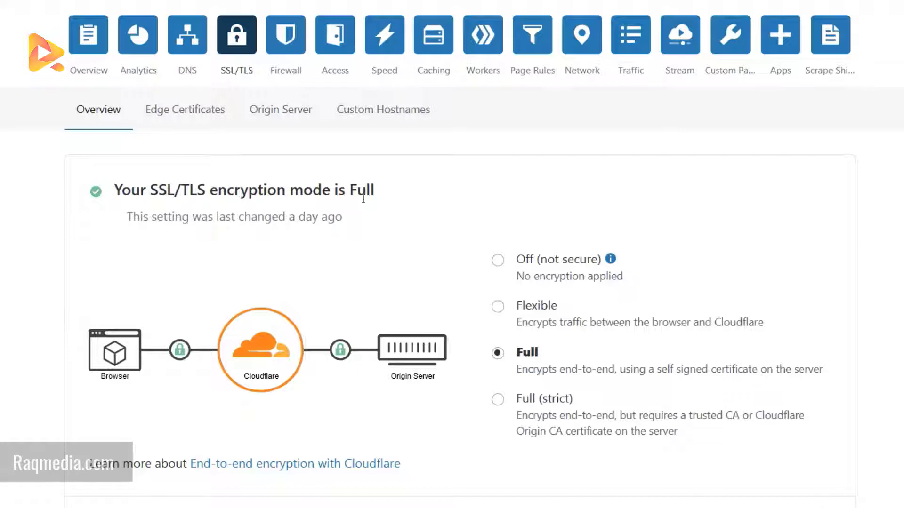
pyautogui.scroll(-3)
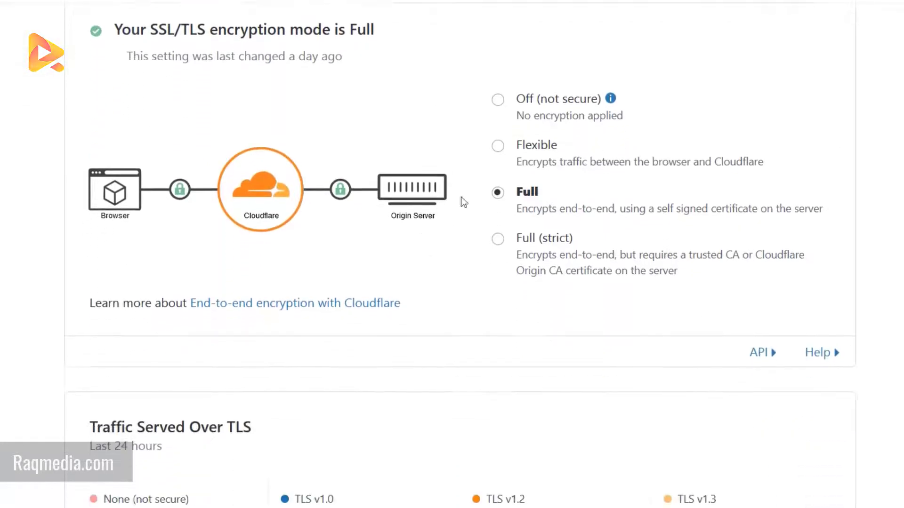
pyautogui.scroll(-3)
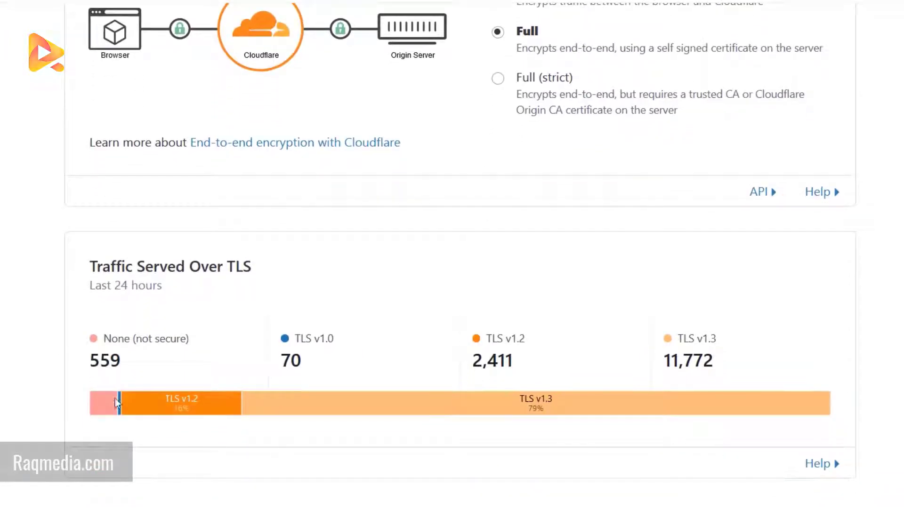
pyautogui.doubleClick(699, 360)
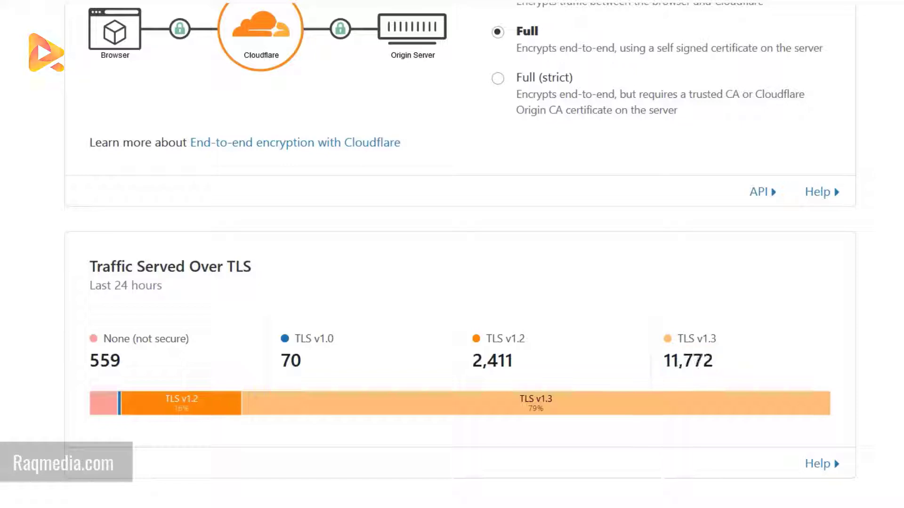
pyautogui.scroll(3)
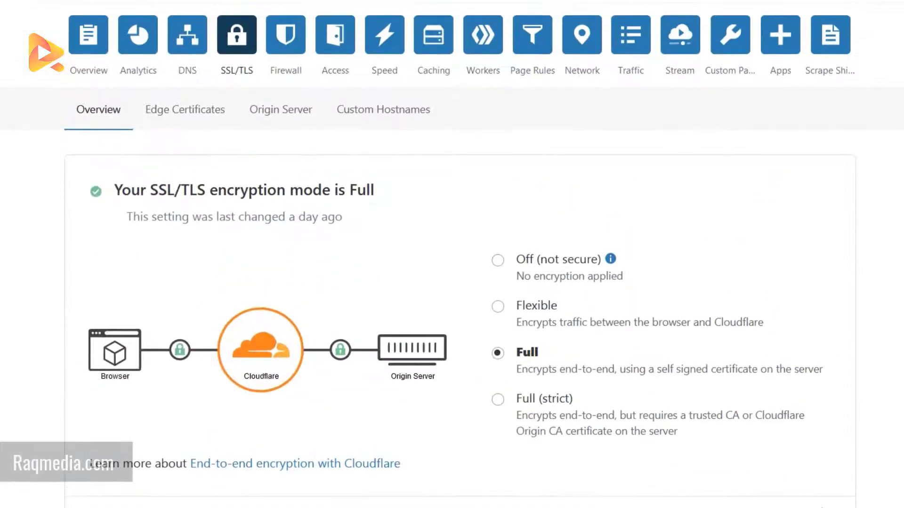
# - Scroll the Firewall Events log of Tor challenges and one blocked United States request
pyautogui.click(285, 34)
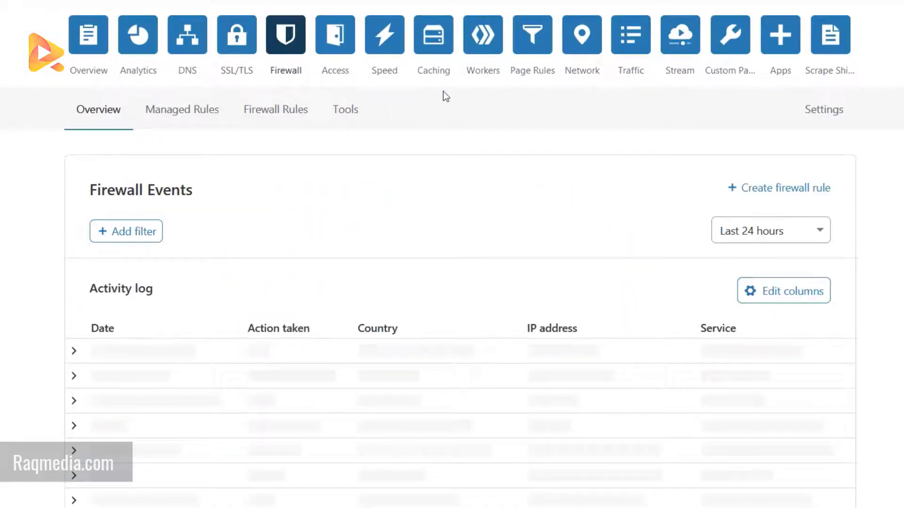
pyautogui.scroll(-3)
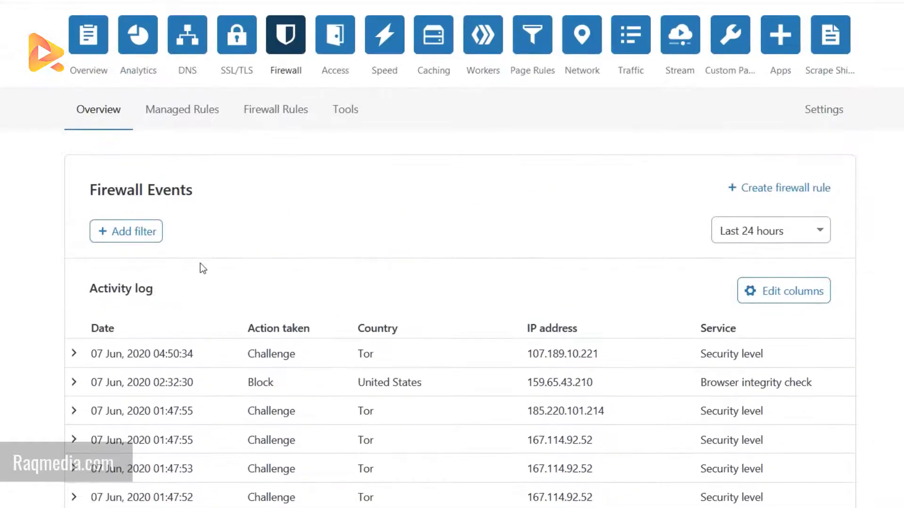
pyautogui.moveTo(737, 390)
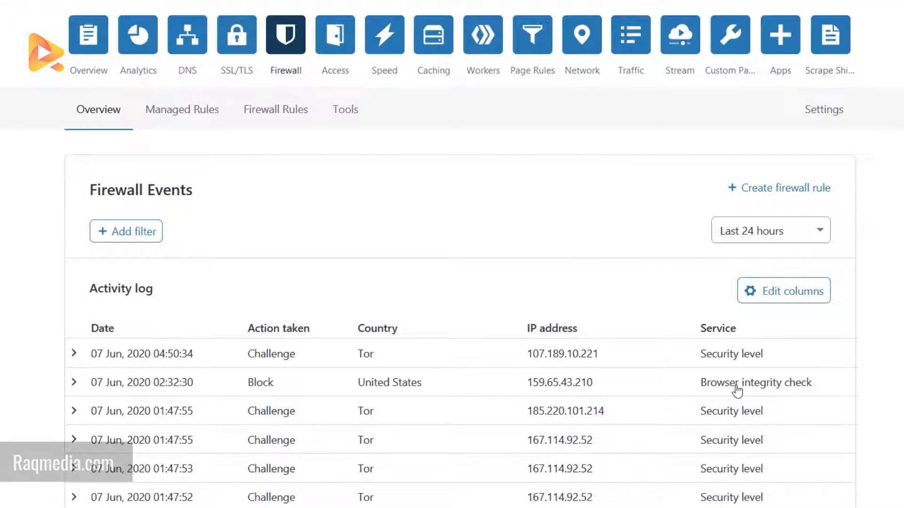
pyautogui.moveTo(896, 408)
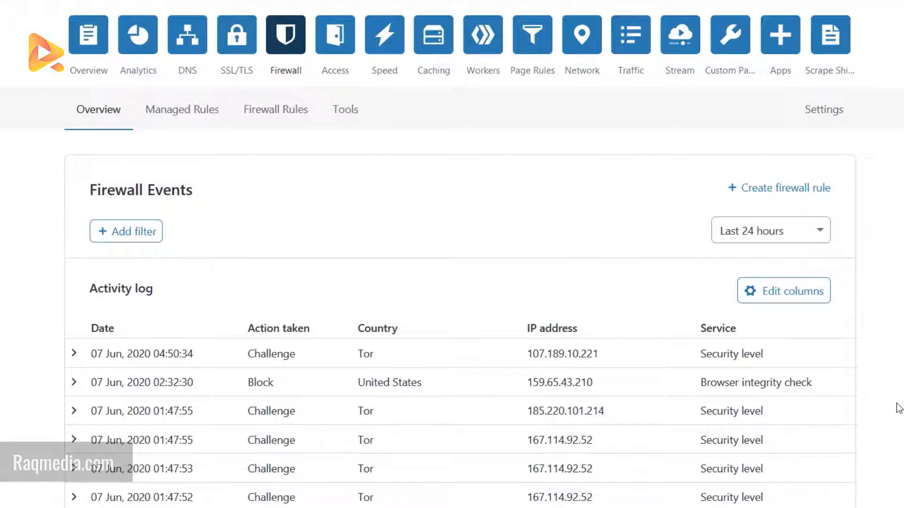
pyautogui.moveTo(334, 35)
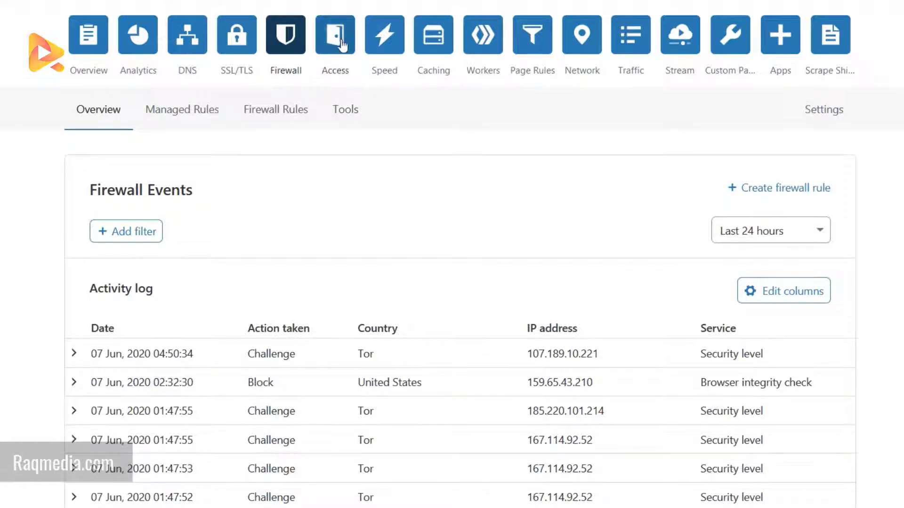
# - Open the Speed overview showing content loading in 1.2 seconds, 22% faster
pyautogui.click(384, 35)
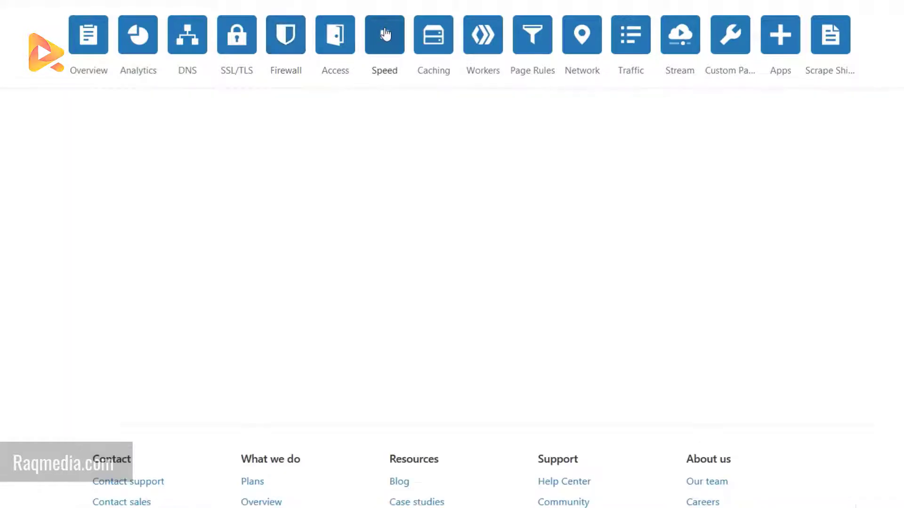
pyautogui.click(384, 34)
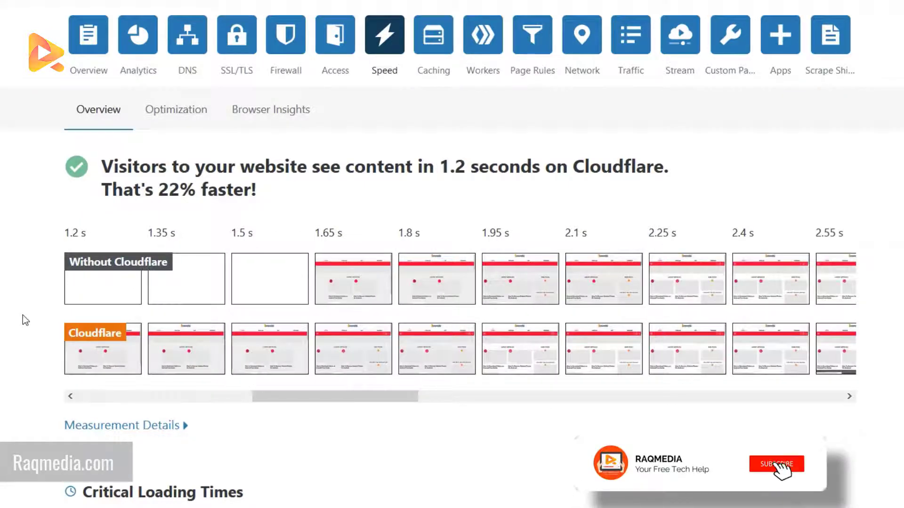
pyautogui.scroll(-3)
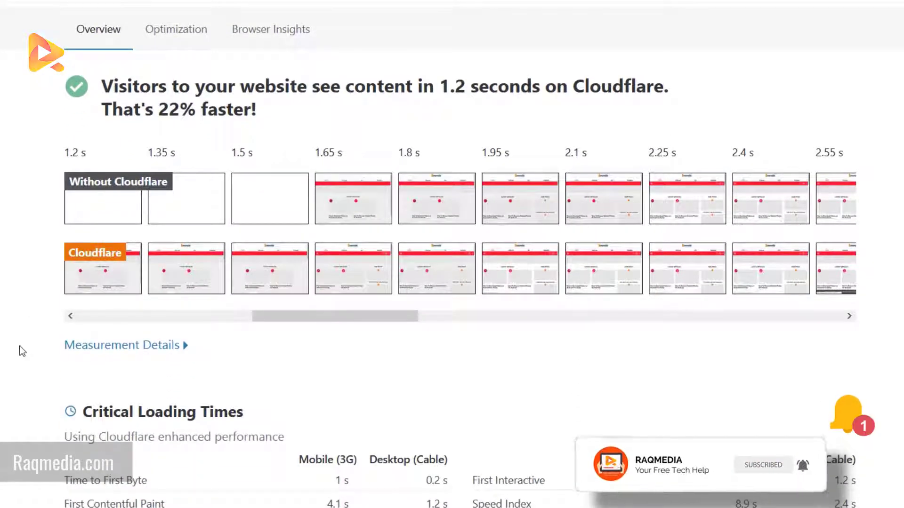
pyautogui.scroll(-3)
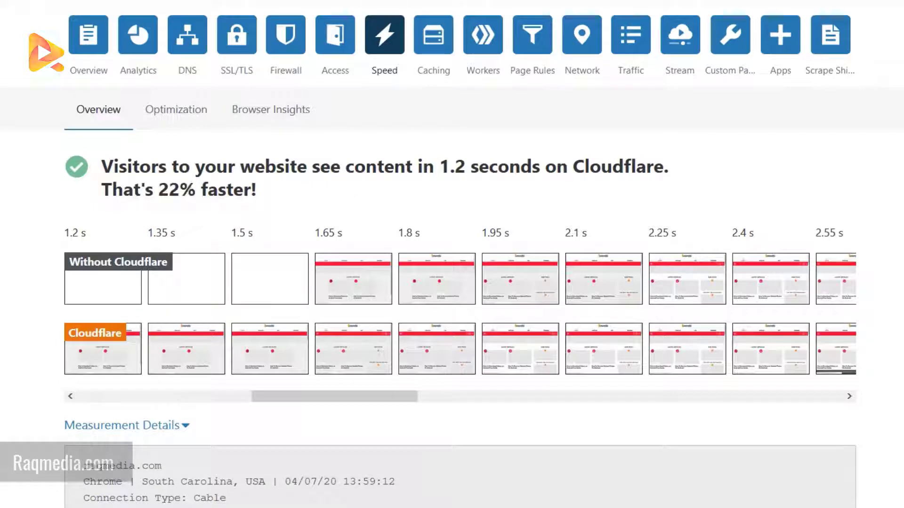
pyautogui.moveTo(323, 202)
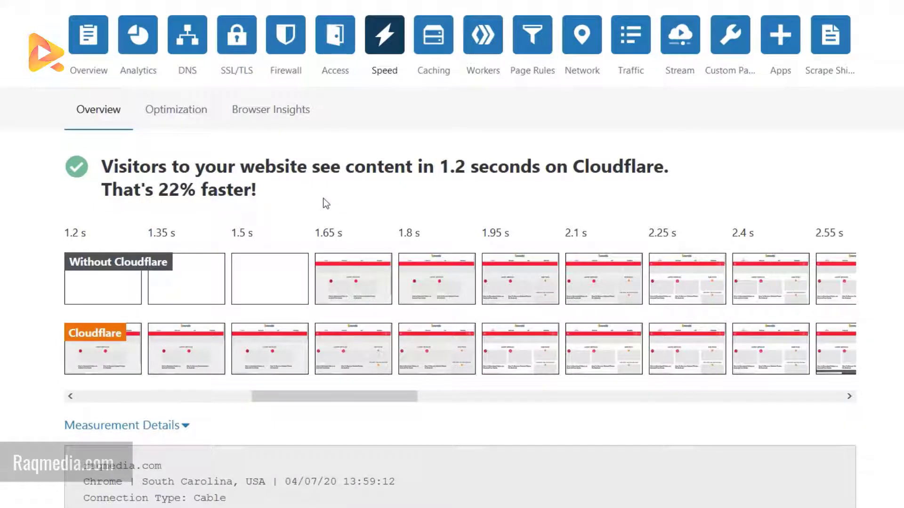
pyautogui.moveTo(324, 203)
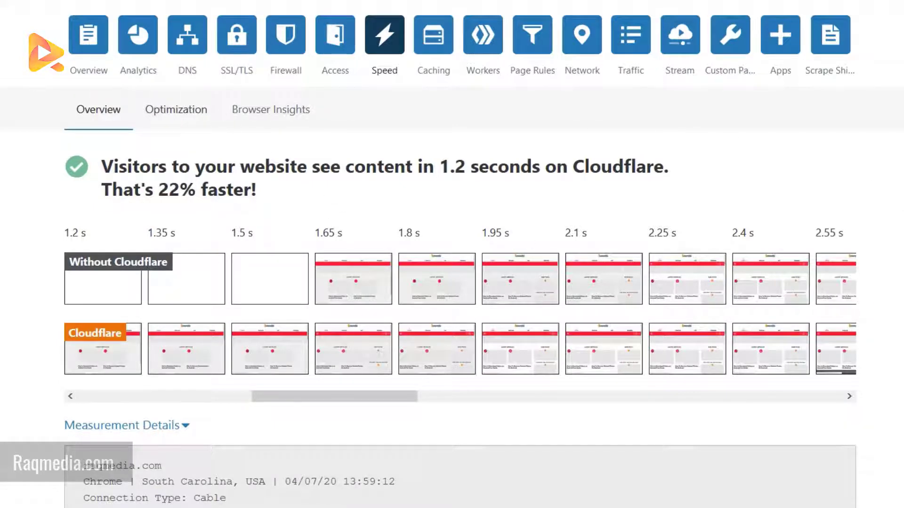
# - Scroll the Optimization settings down to Mobile, with Auto Minify and AMP Real URL enabled
pyautogui.scroll(-3)
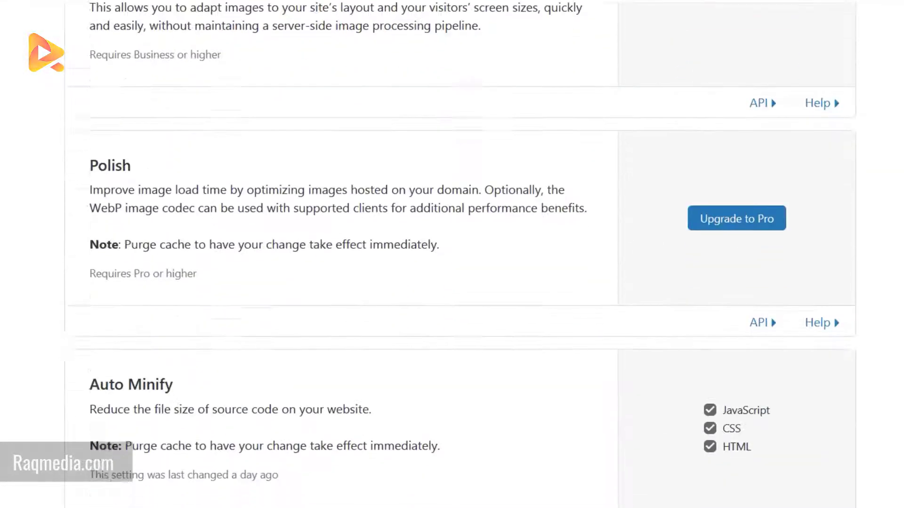
pyautogui.scroll(-3)
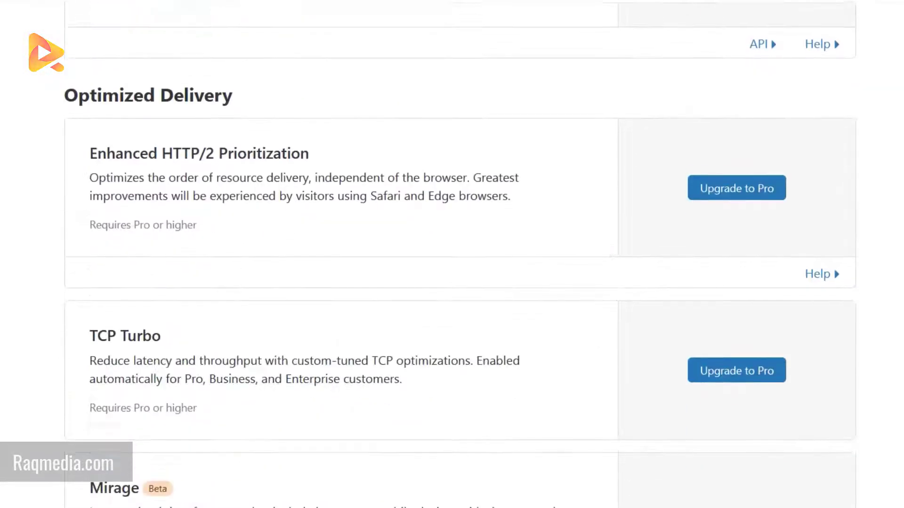
pyautogui.scroll(-3)
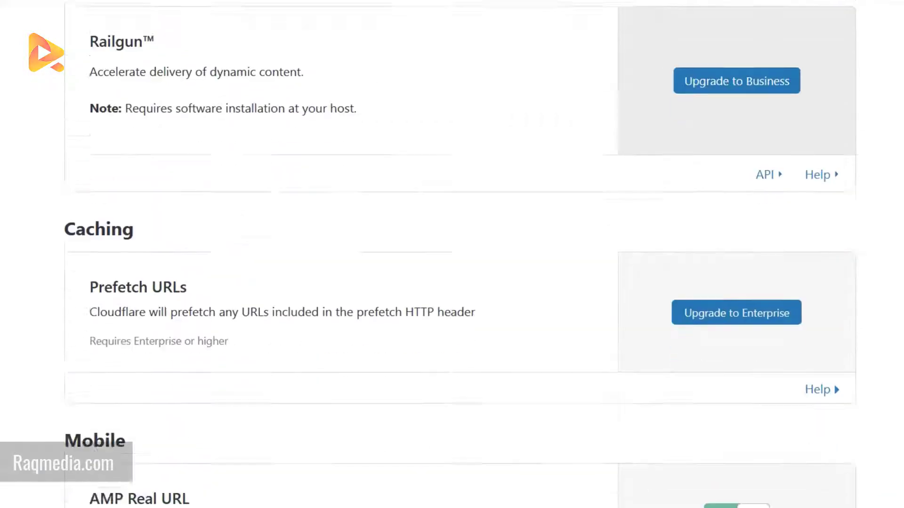
pyautogui.scroll(-3)
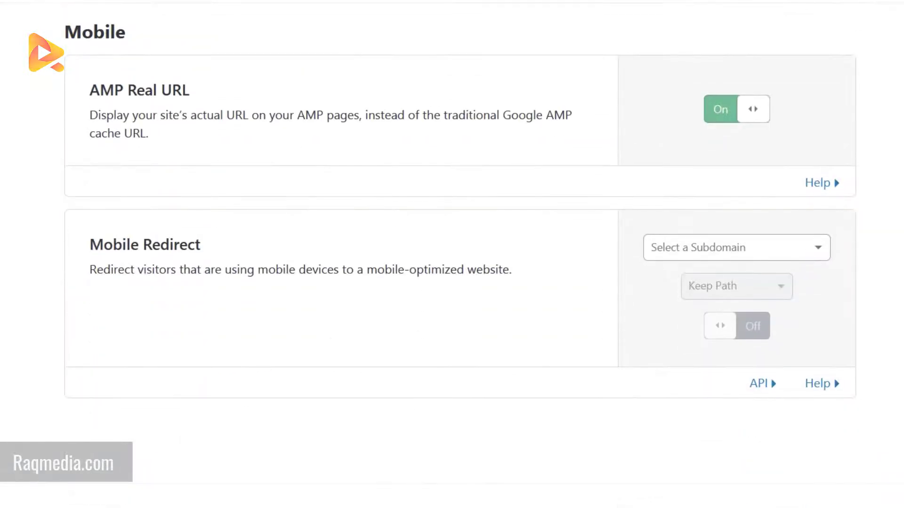
pyautogui.click(384, 34)
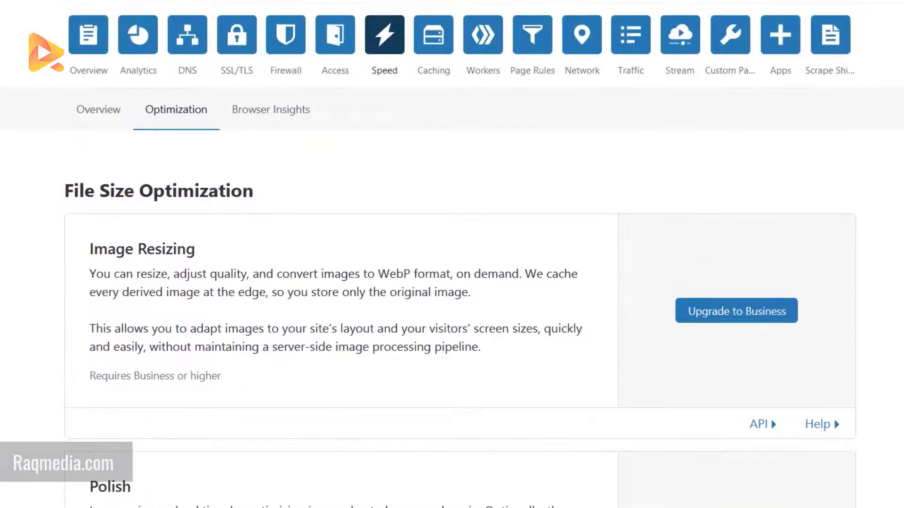
pyautogui.moveTo(533, 110)
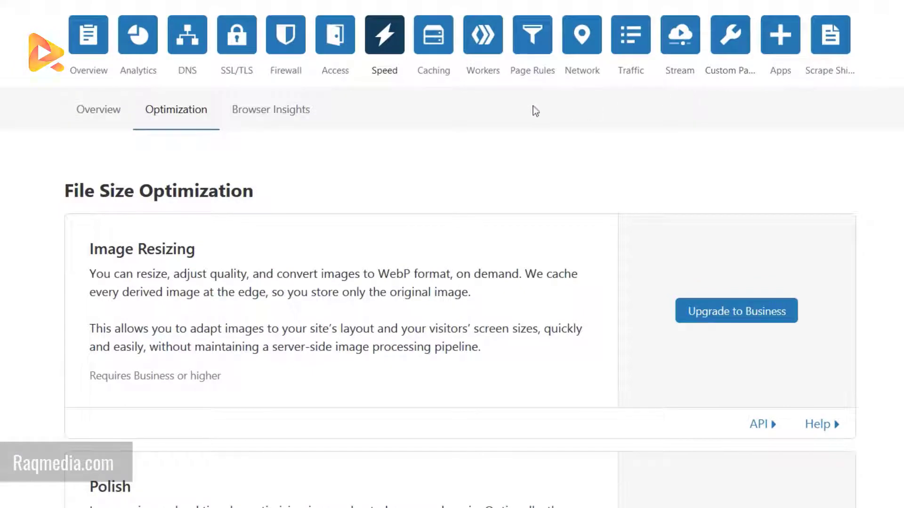
pyautogui.moveTo(147, 76)
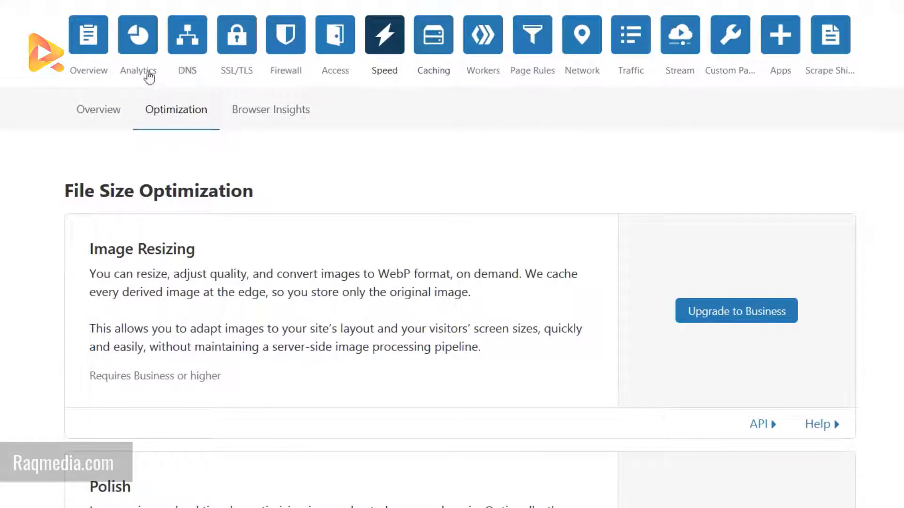
pyautogui.click(236, 35)
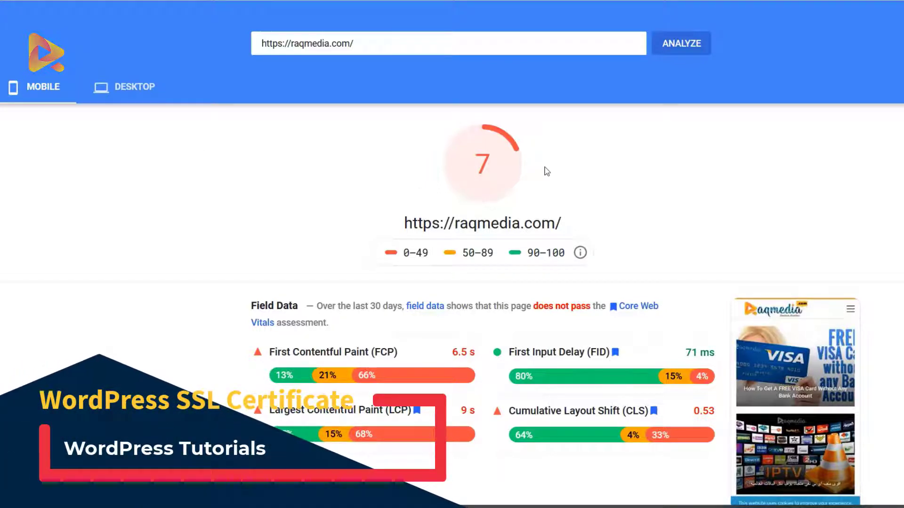
pyautogui.moveTo(101, 123)
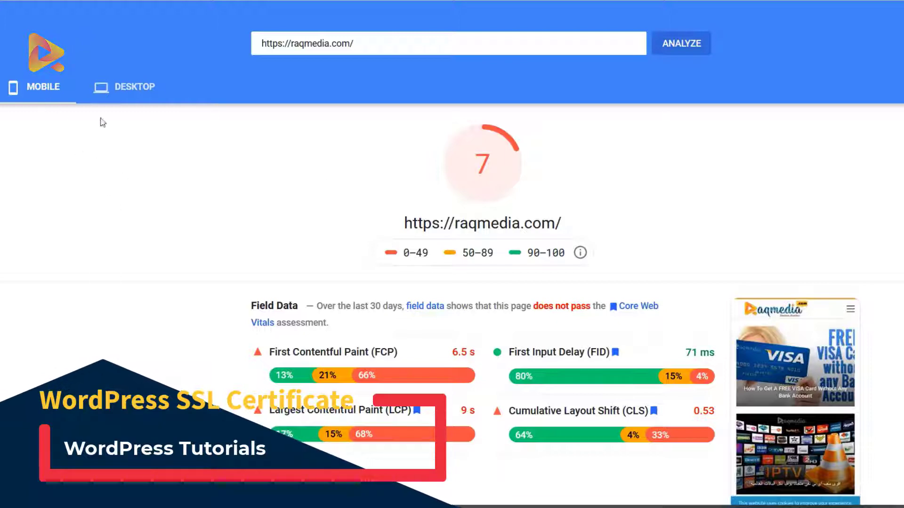
# - Rerun raqmedia.com's mobile PageSpeed test: score 23, field data 6.5 s FCP, 9 s LCP
pyautogui.click(133, 88)
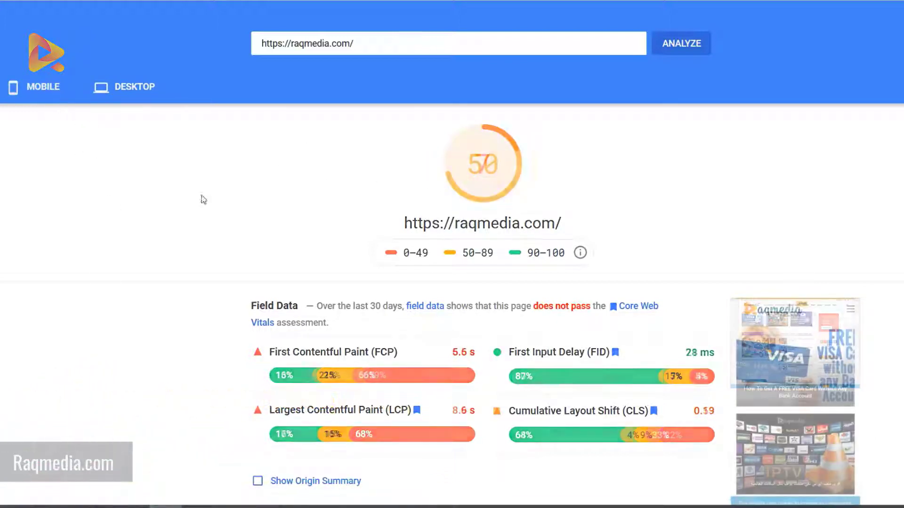
pyautogui.click(680, 43)
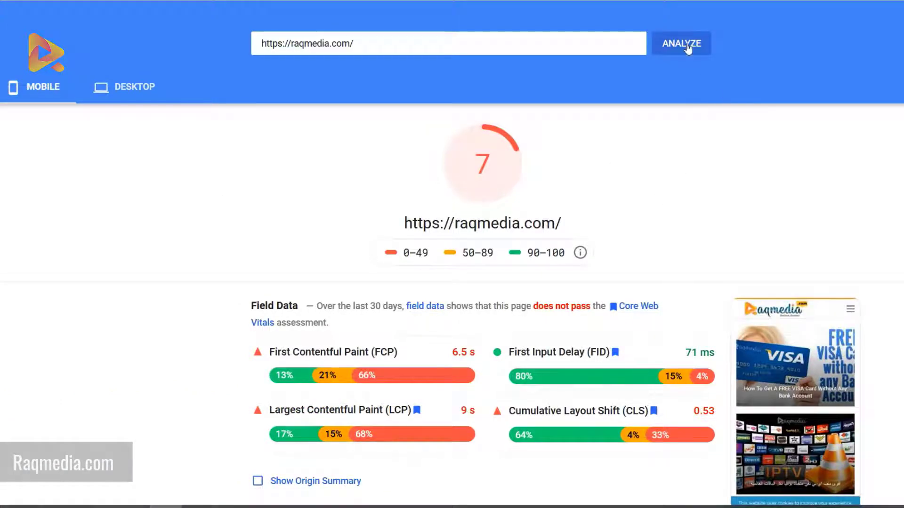
pyautogui.scroll(-3)
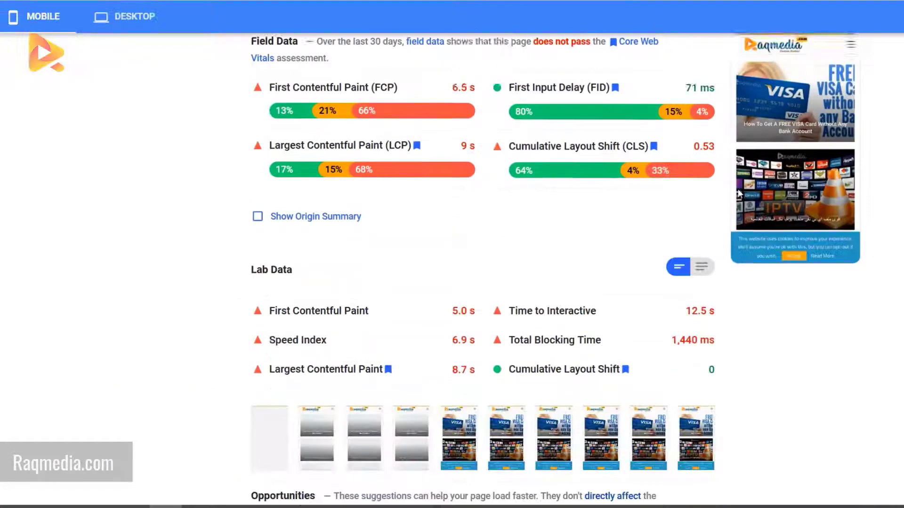
pyautogui.scroll(3)
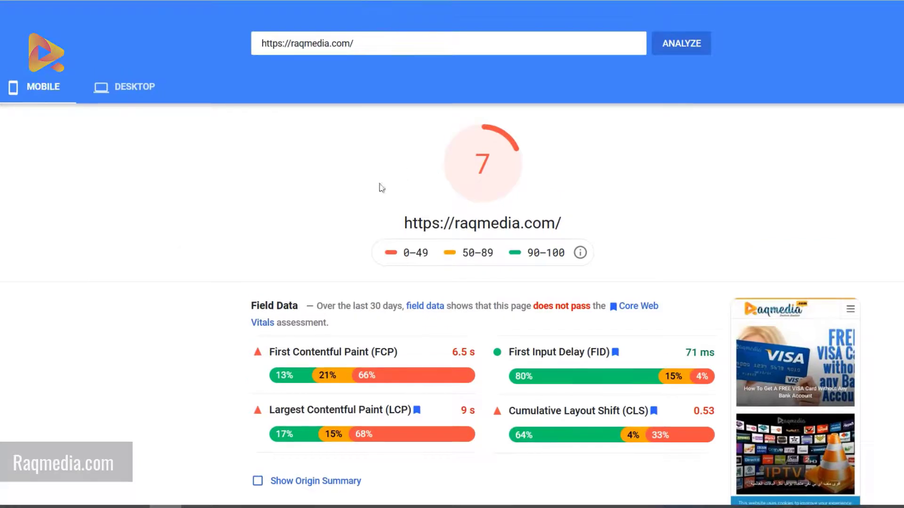
pyautogui.click(680, 43)
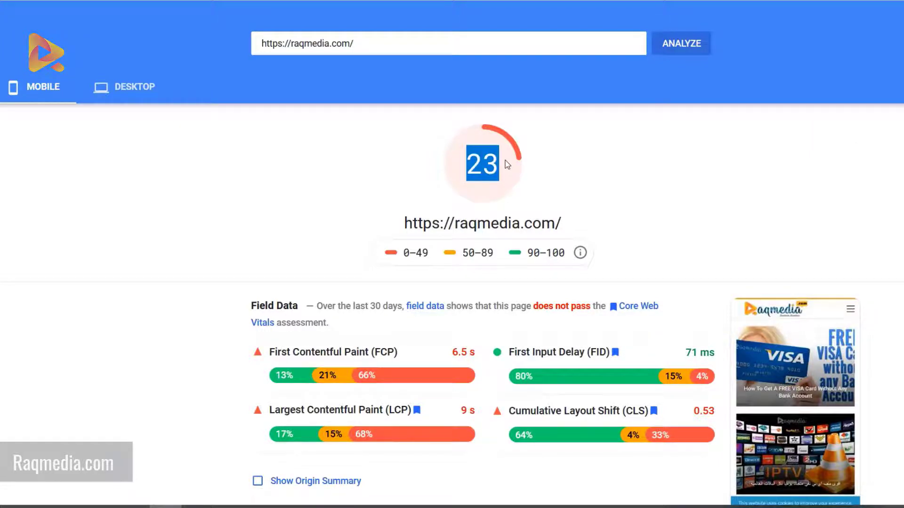
pyautogui.moveTo(500, 166)
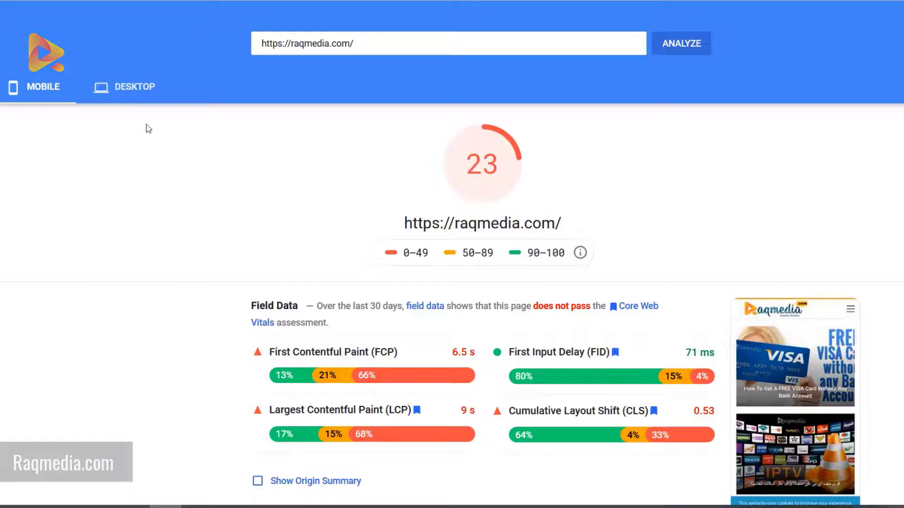
# - Review the desktop report's lab data: 1.4 s First Contentful Paint, 3.0 s Time to Interactive
pyautogui.click(123, 87)
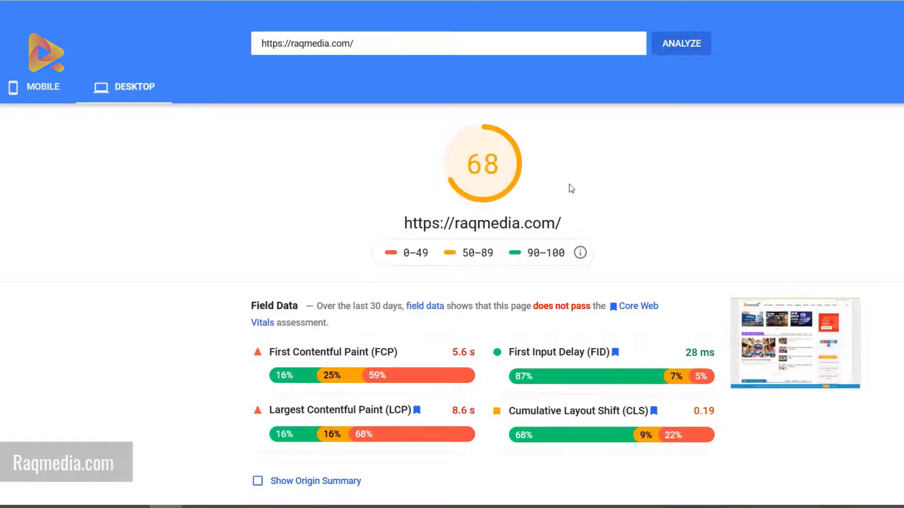
pyautogui.moveTo(508, 164)
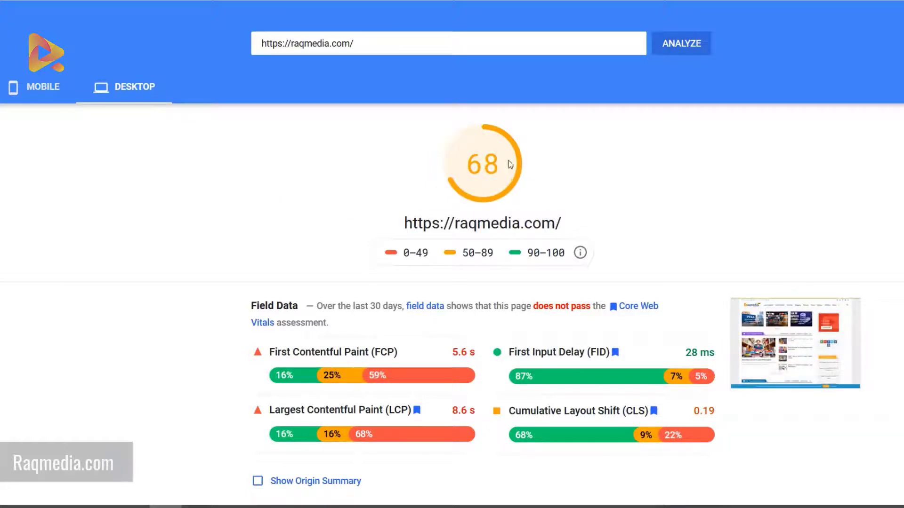
pyautogui.moveTo(499, 162)
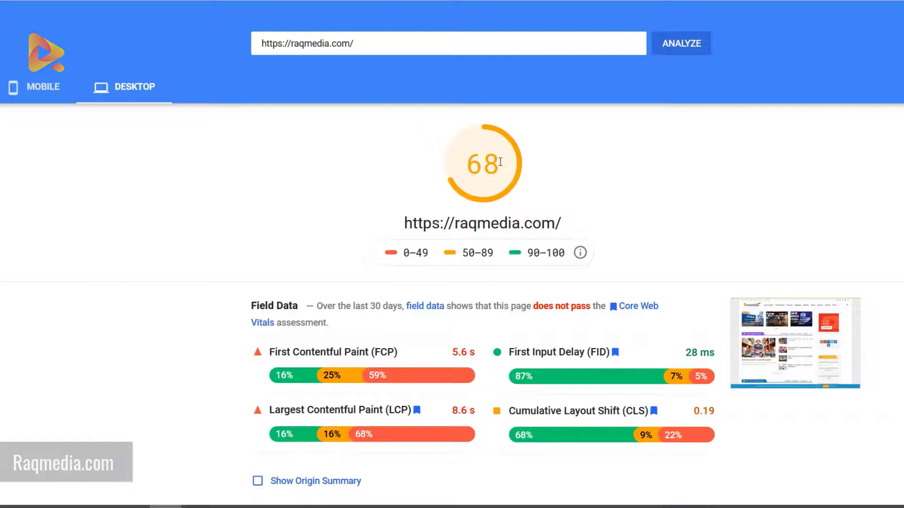
pyautogui.moveTo(341, 268)
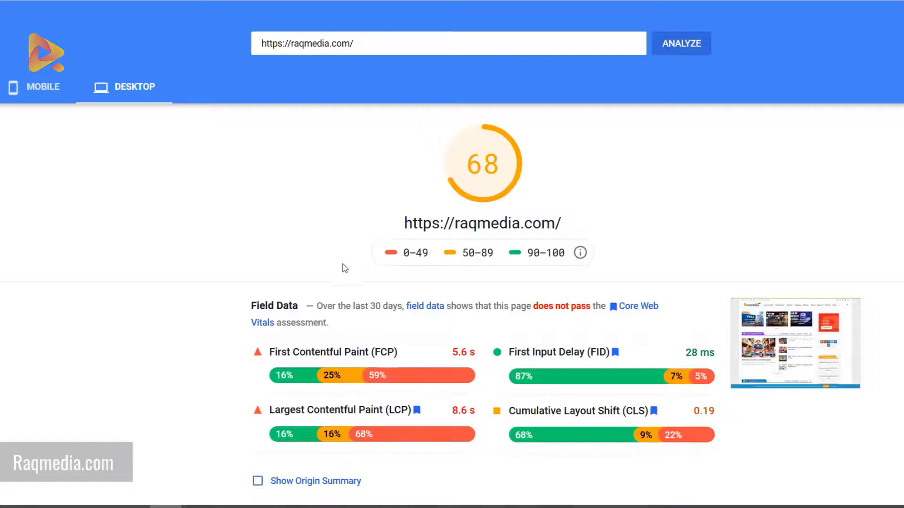
pyautogui.moveTo(608, 195)
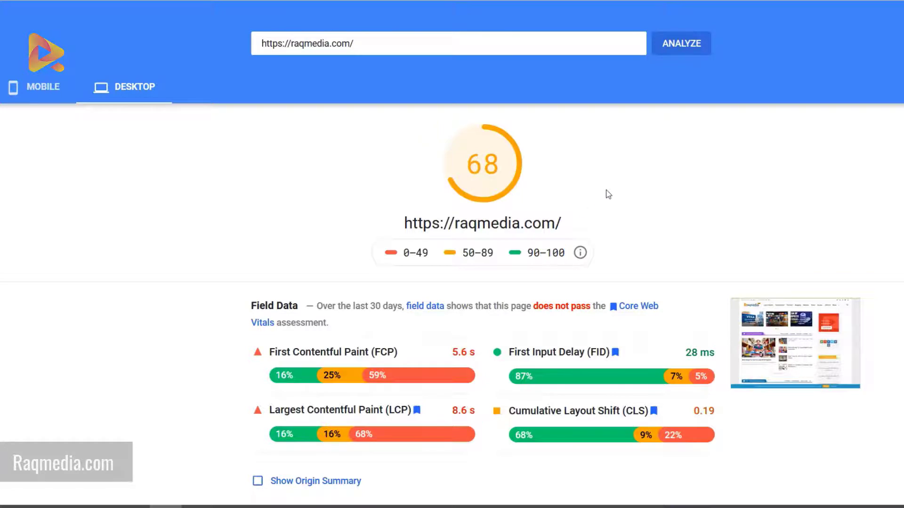
pyautogui.scroll(-3)
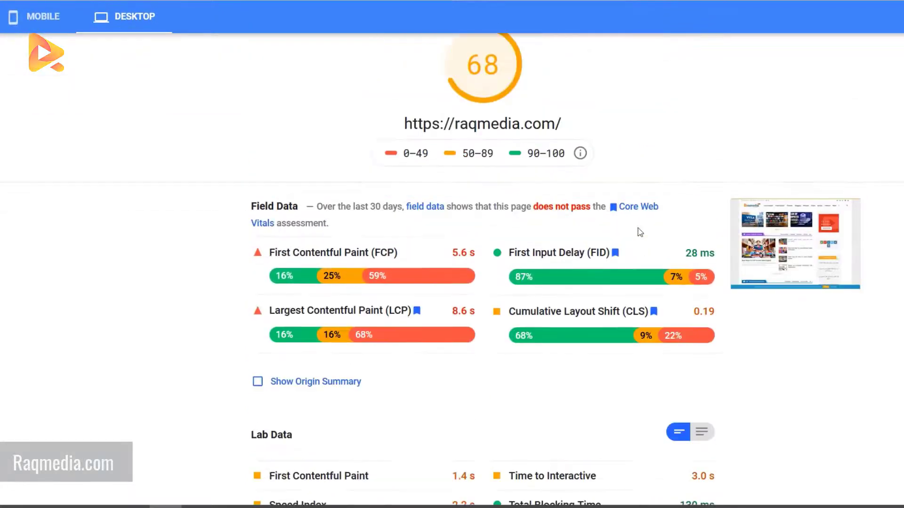
pyautogui.scroll(3)
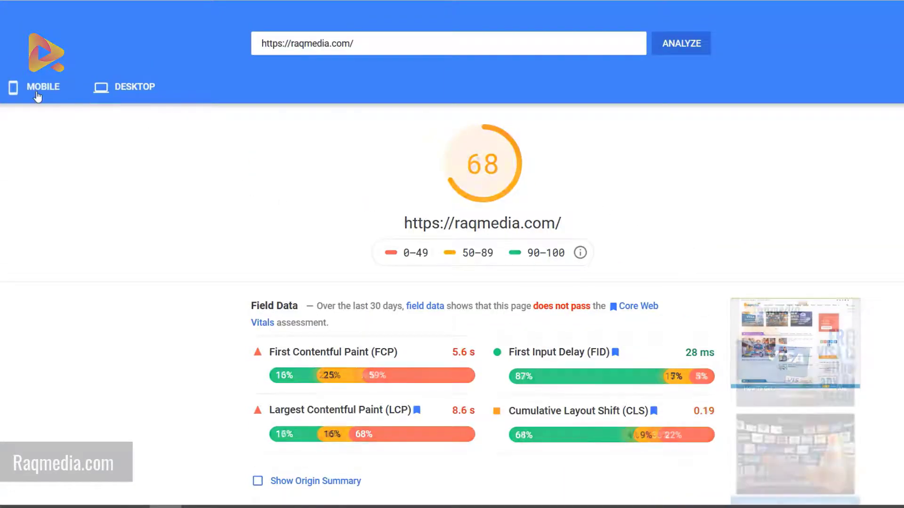
# - Review the mobile report's lab data (4.9 s FCP, 9.9 s TTI) and optimization opportunities
pyautogui.click(681, 43)
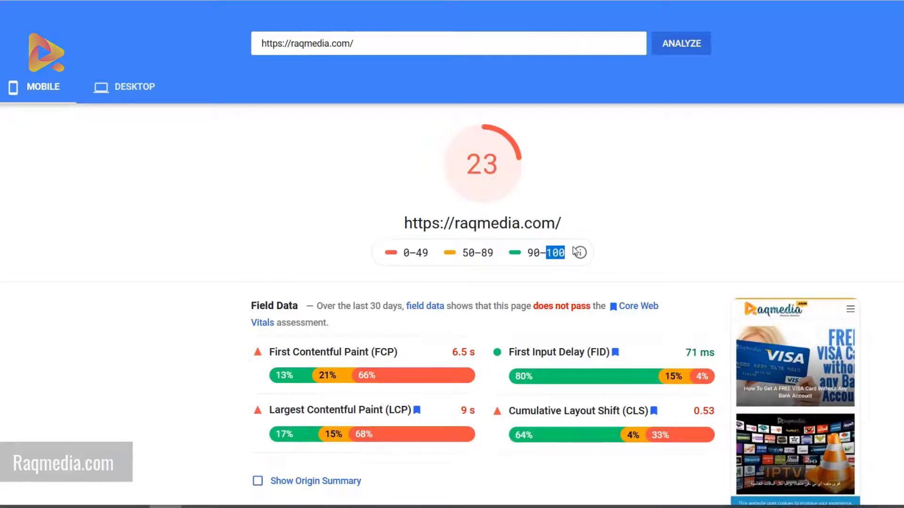
pyautogui.moveTo(801, 277)
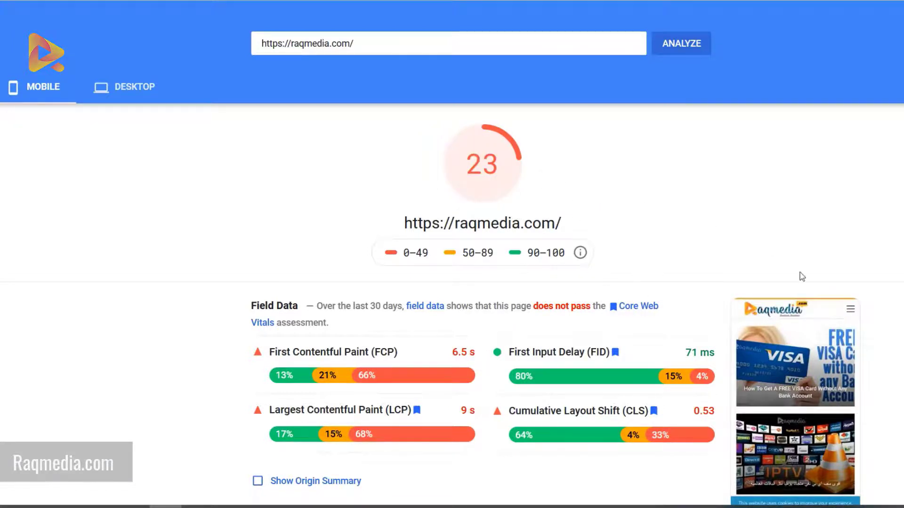
pyautogui.scroll(-3)
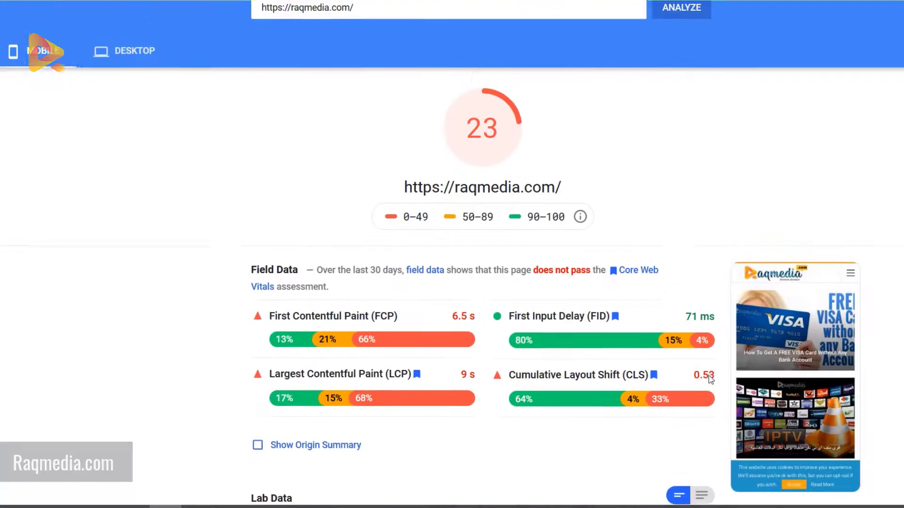
pyautogui.scroll(-3)
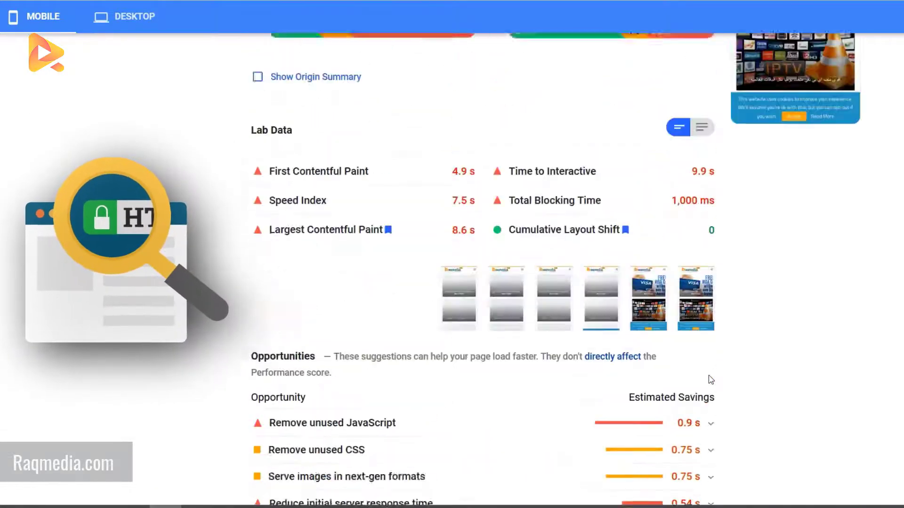
pyautogui.scroll(3)
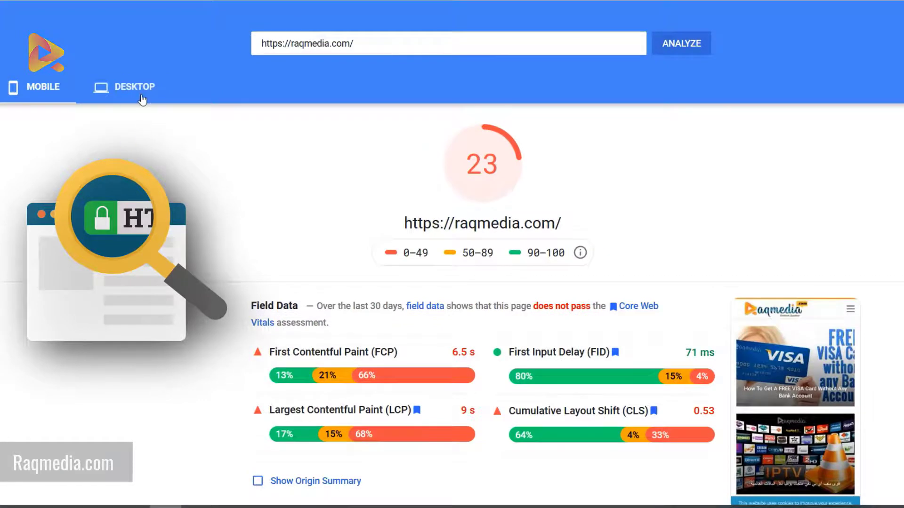